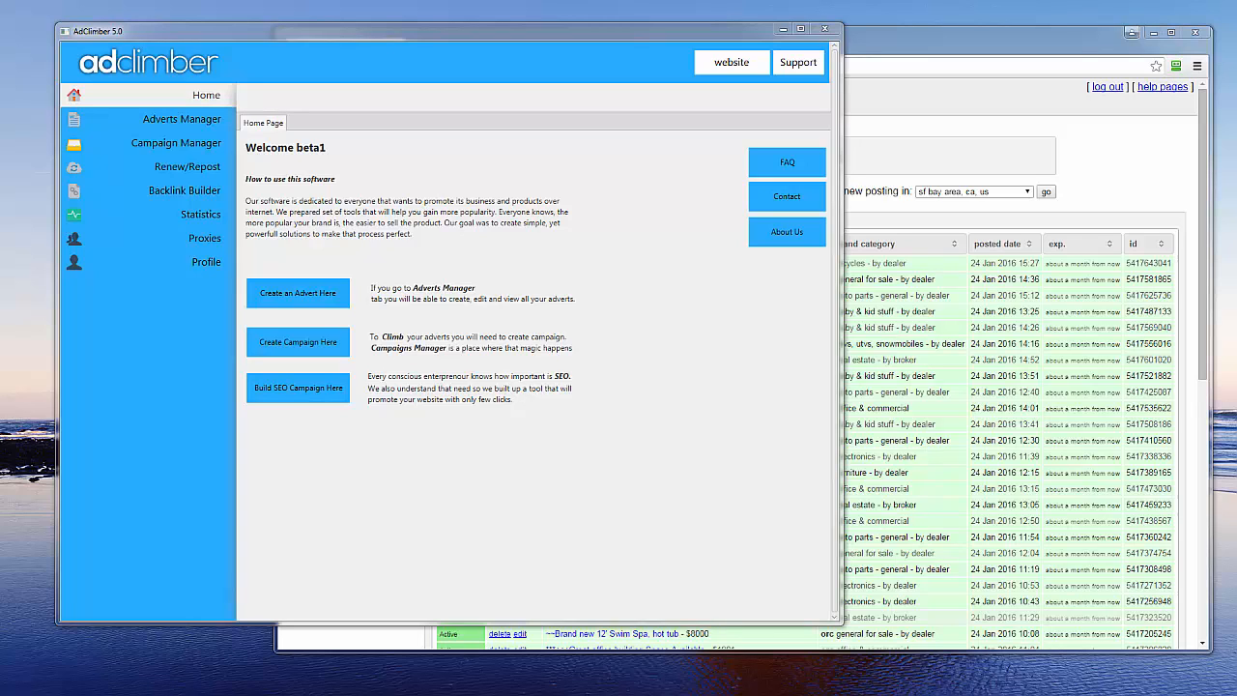
{"action": "mouse_move", "coordinate": [365, 455]}
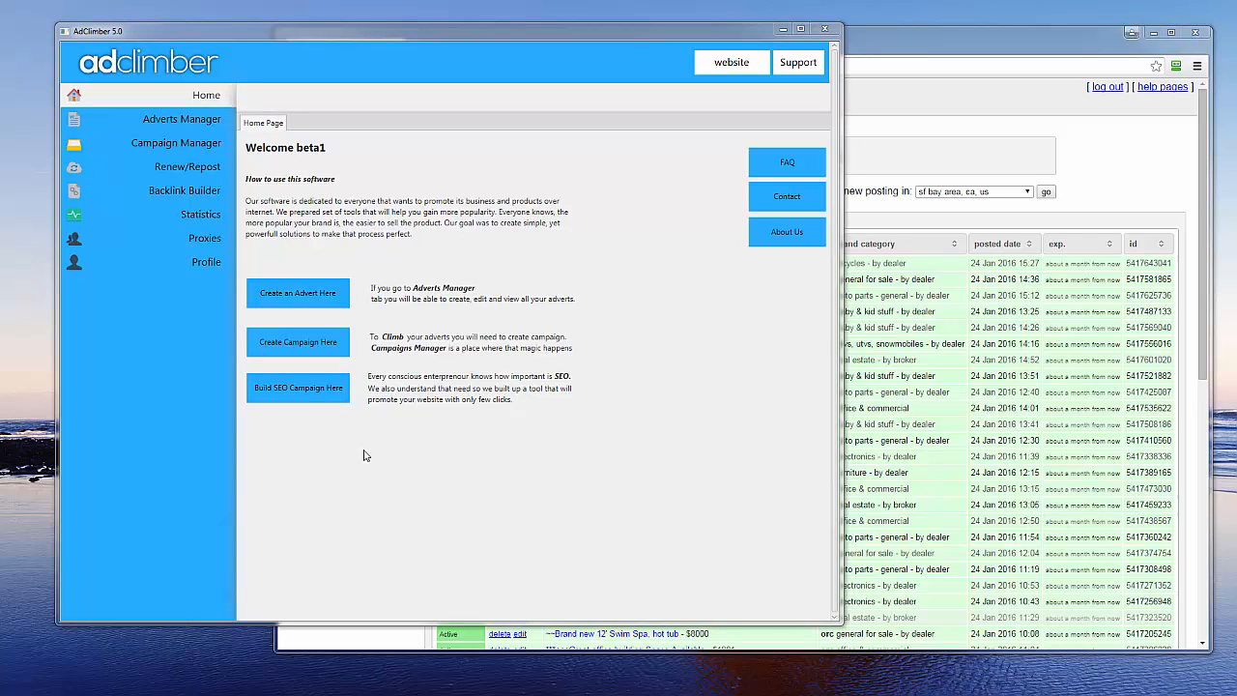
{"action": "mouse_move", "coordinate": [298, 607]}
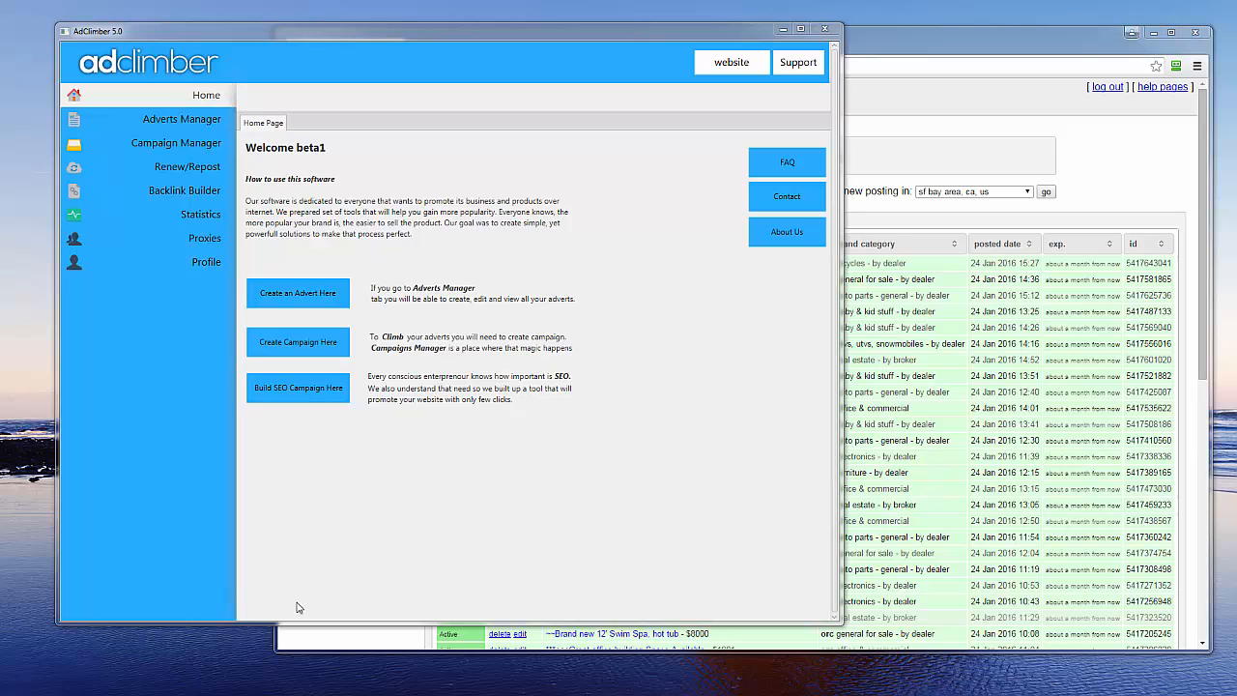
{"action": "mouse_move", "coordinate": [438, 523]}
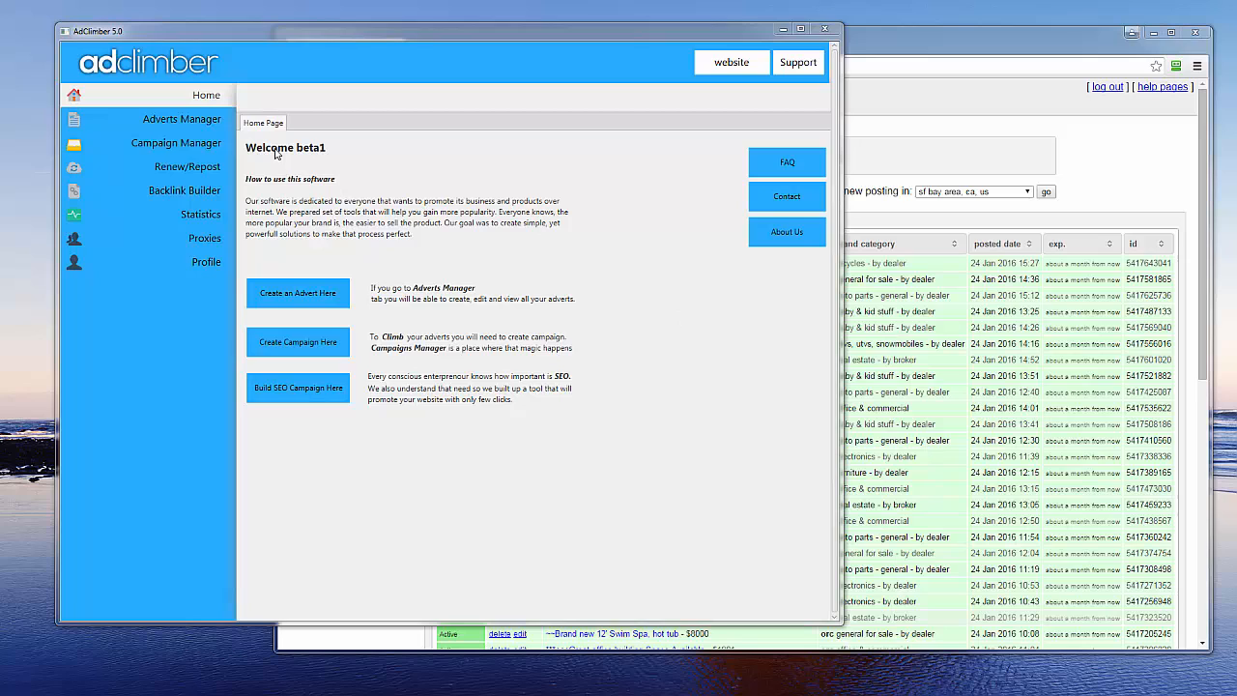
{"action": "mouse_move", "coordinate": [181, 119]}
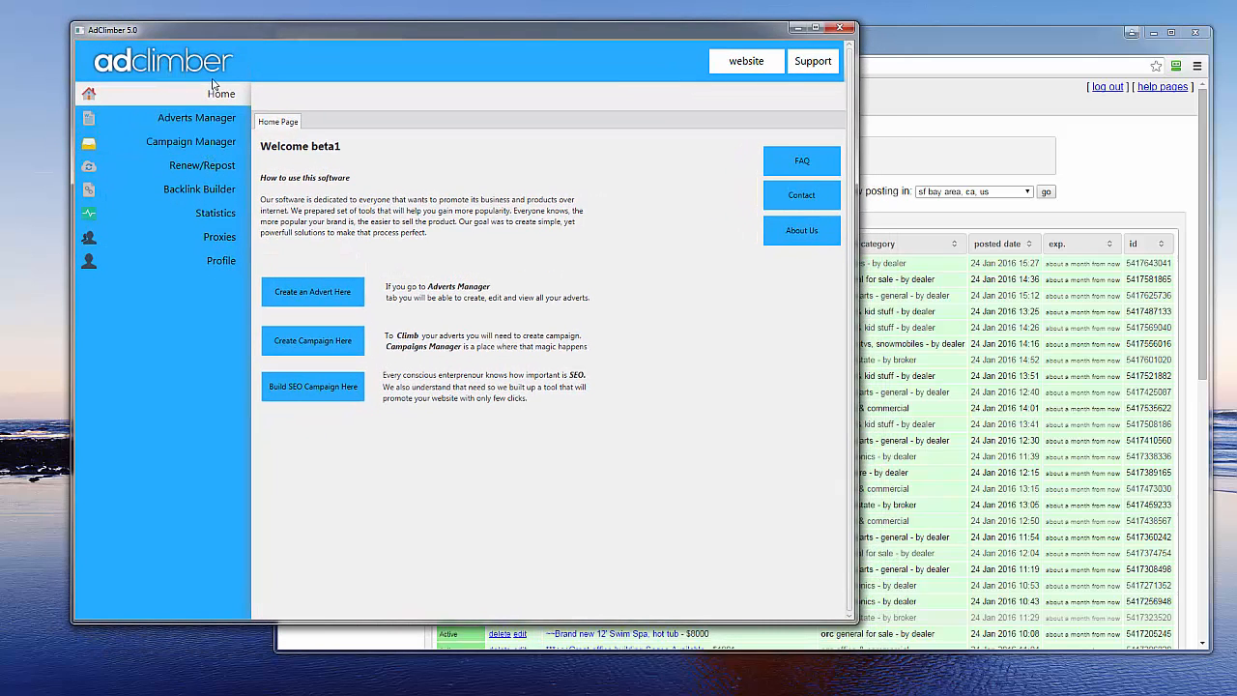
{"action": "mouse_move", "coordinate": [203, 165]}
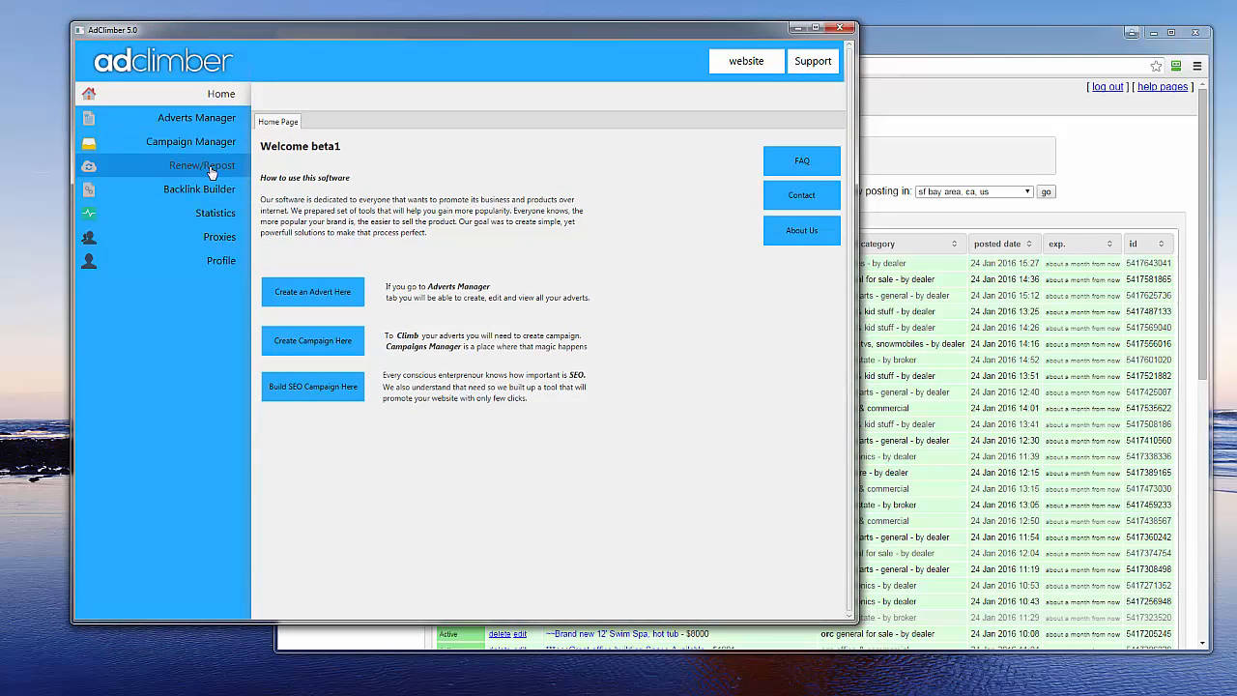
- Start a Renew run for 2016-01 adverts with a 10-minute interval and unlimited max adverts
{"action": "left_click", "coordinate": [202, 164]}
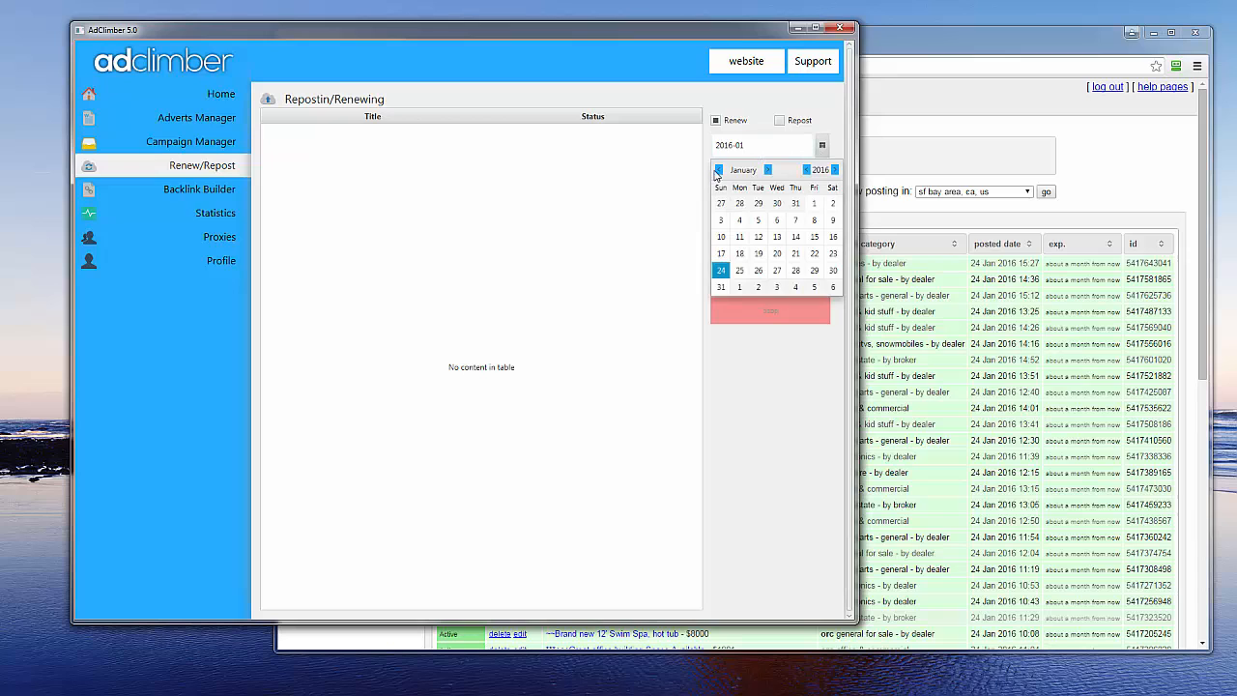
{"action": "left_click", "coordinate": [718, 170]}
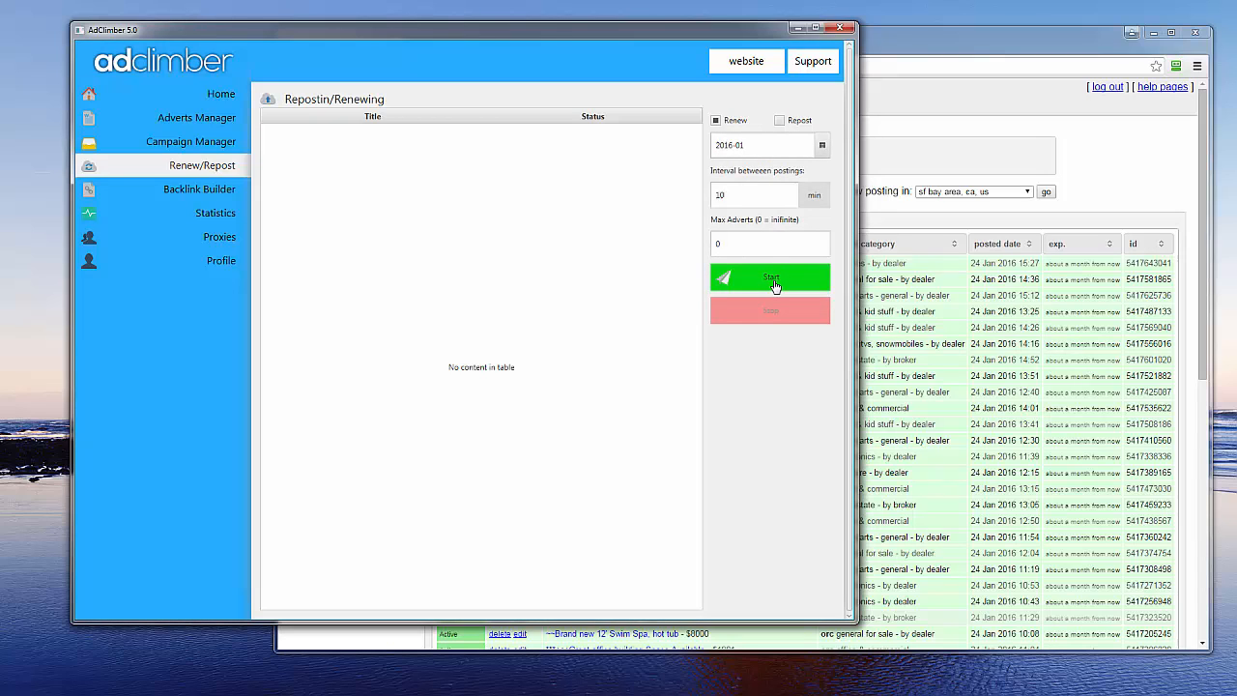
{"action": "left_click", "coordinate": [770, 278]}
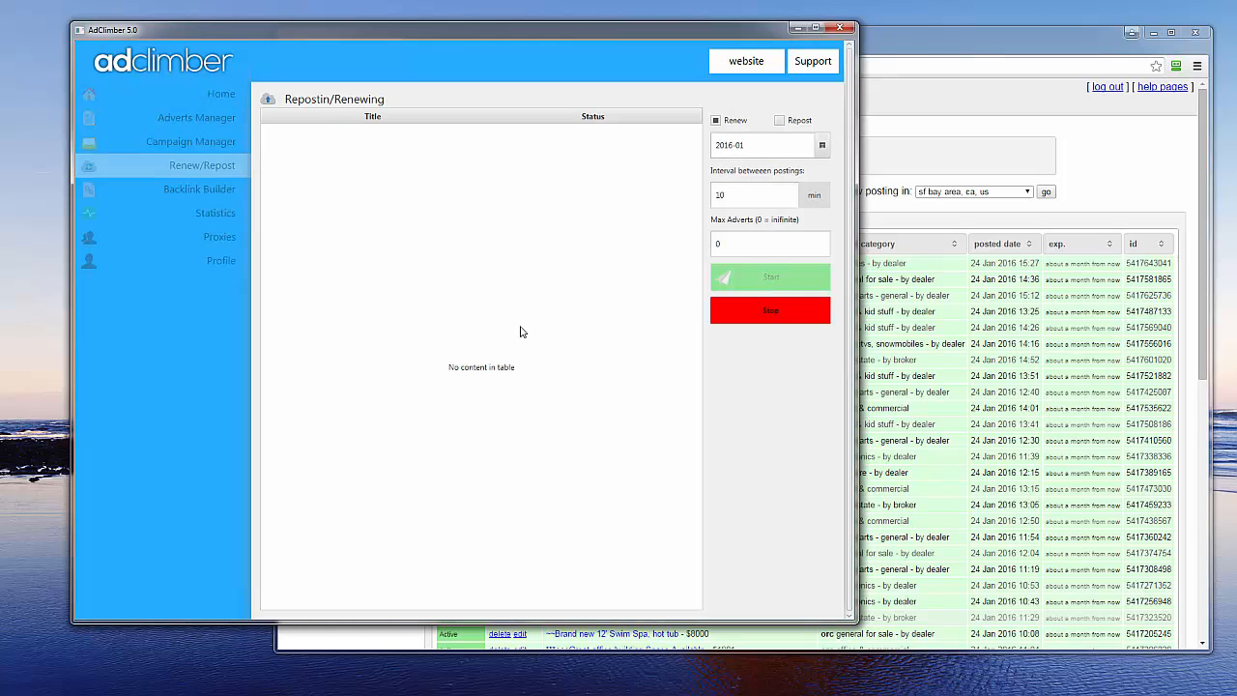
{"action": "mouse_move", "coordinate": [522, 190]}
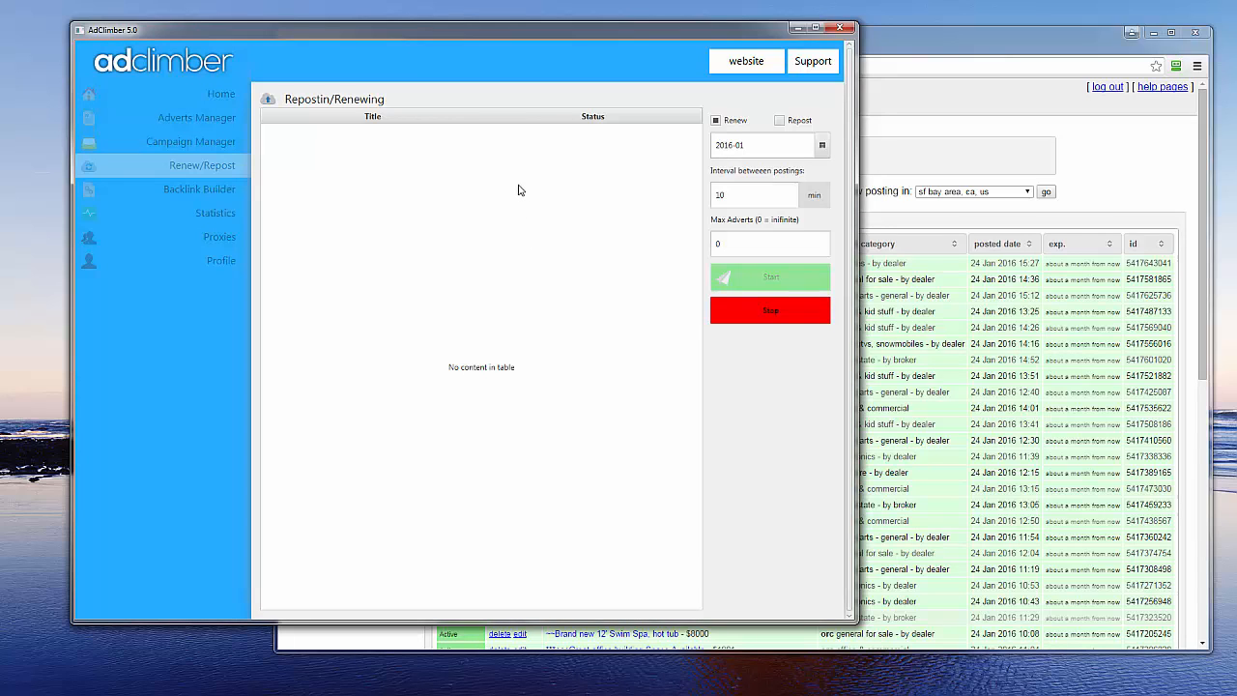
{"action": "mouse_move", "coordinate": [513, 189]}
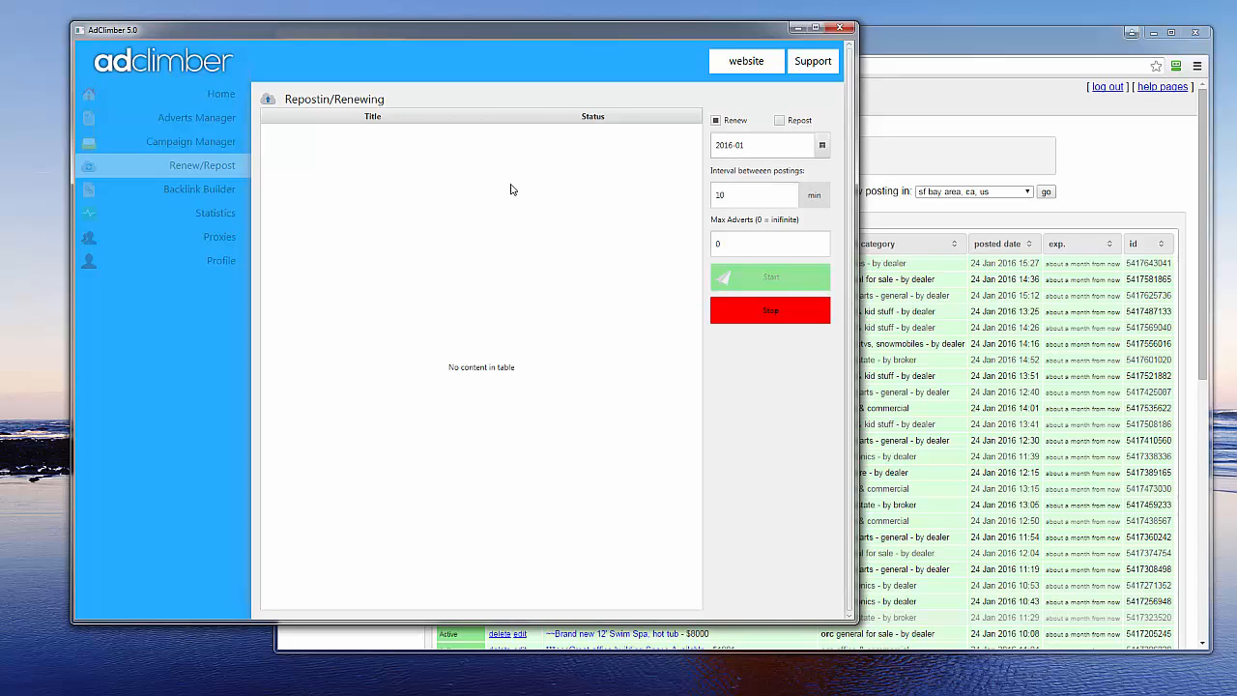
{"action": "mouse_move", "coordinate": [537, 234]}
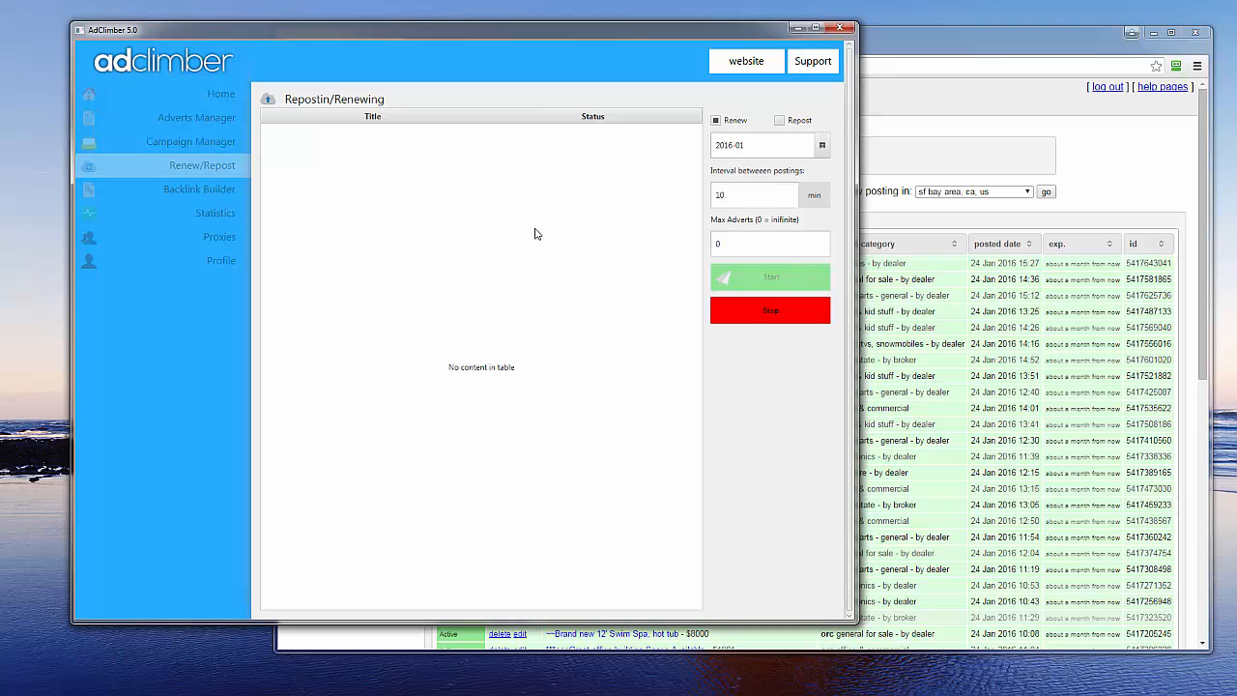
{"action": "mouse_move", "coordinate": [515, 349]}
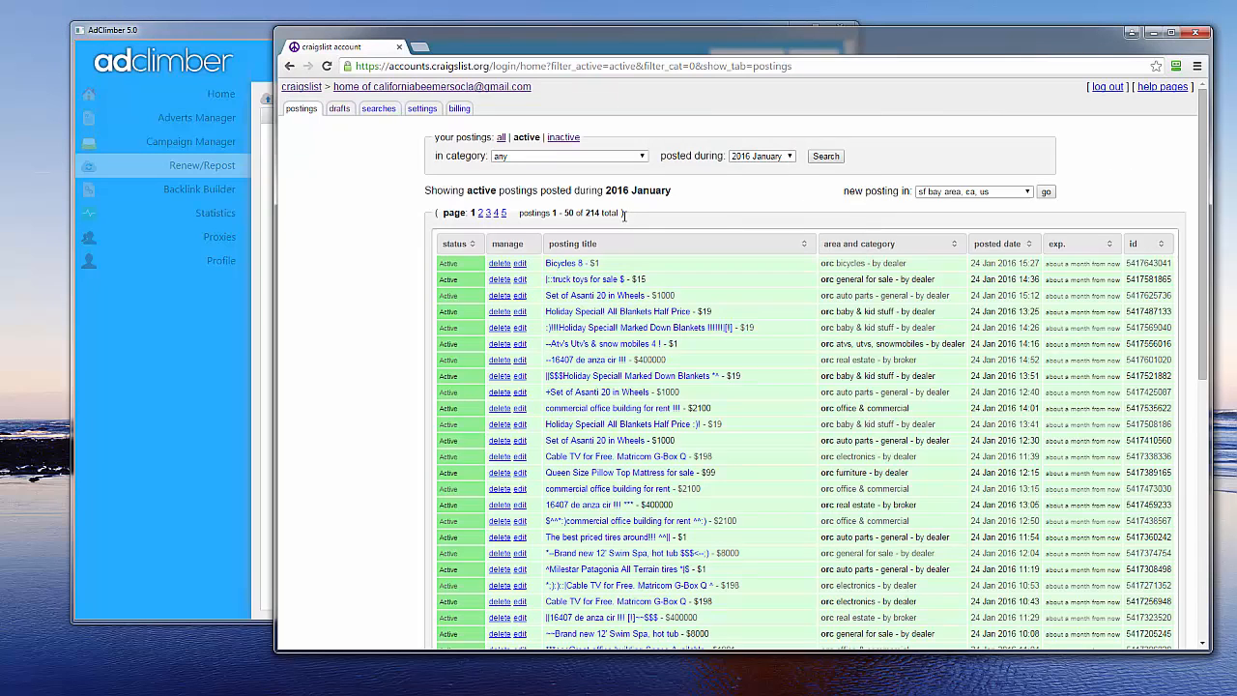
{"action": "mouse_move", "coordinate": [570, 190]}
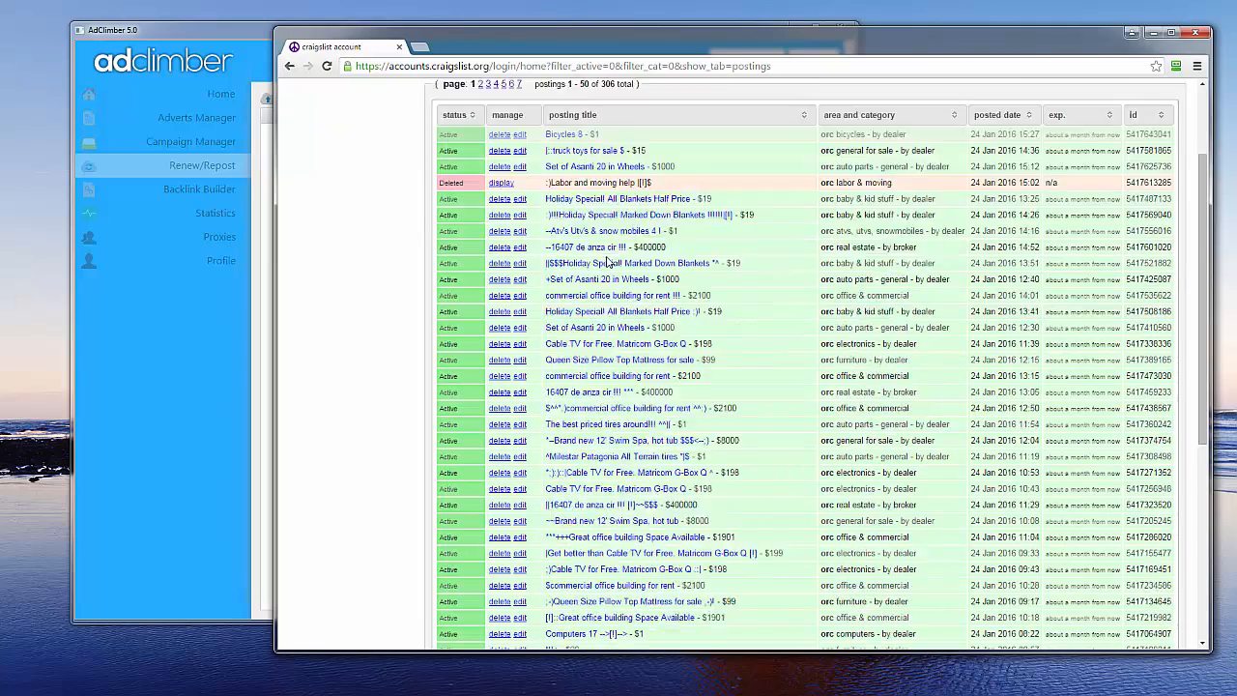
- Browse all 306 January 2016 postings across both result pages, ending back on page 1
{"action": "scroll", "scroll_direction": "down", "scroll_amount": 3}
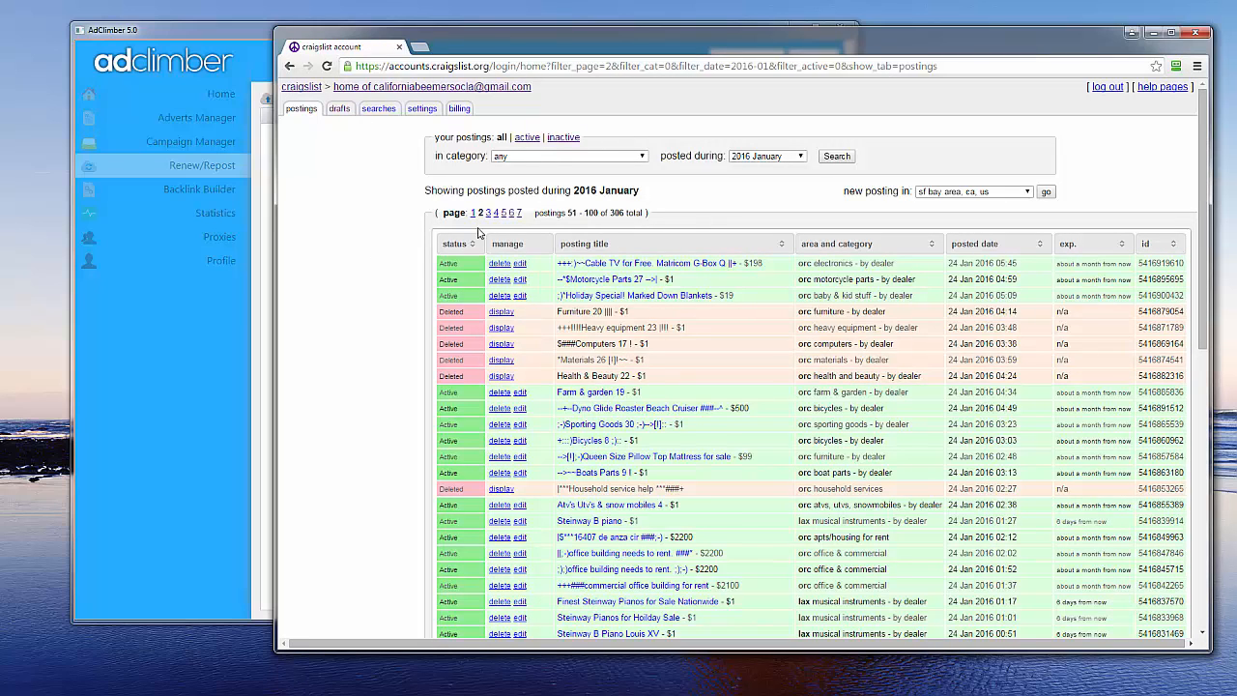
{"action": "left_click", "coordinate": [471, 212]}
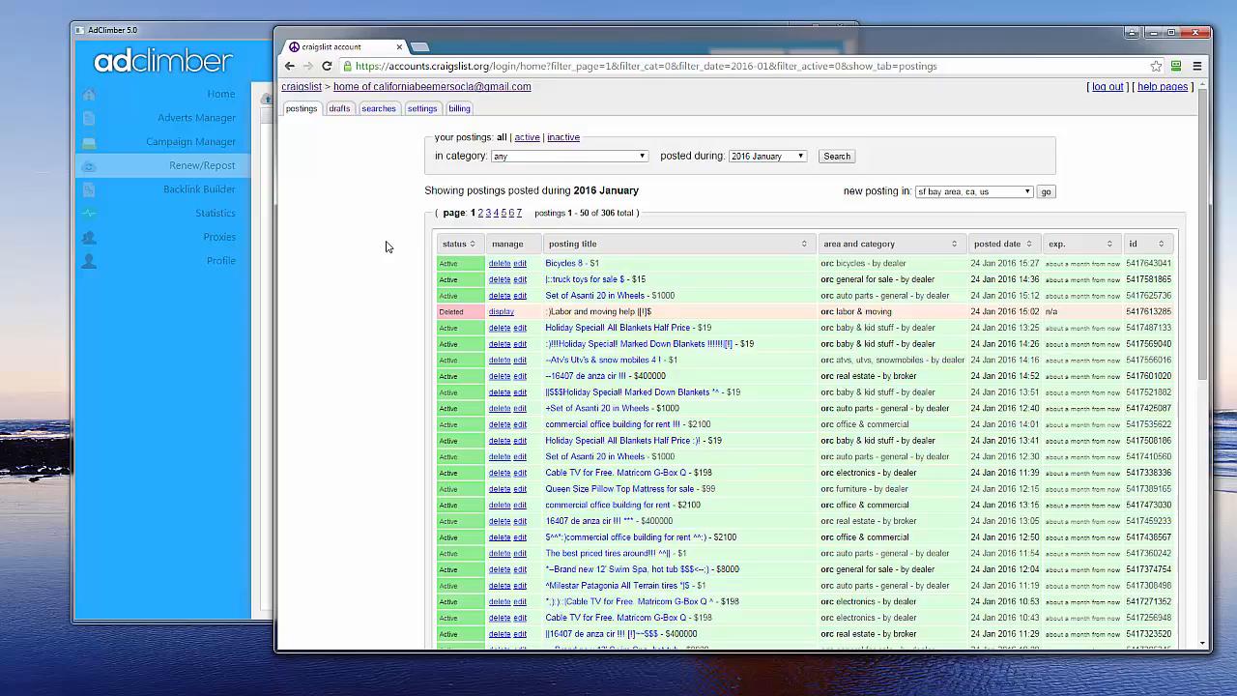
{"action": "scroll", "scroll_direction": "down", "scroll_amount": 3}
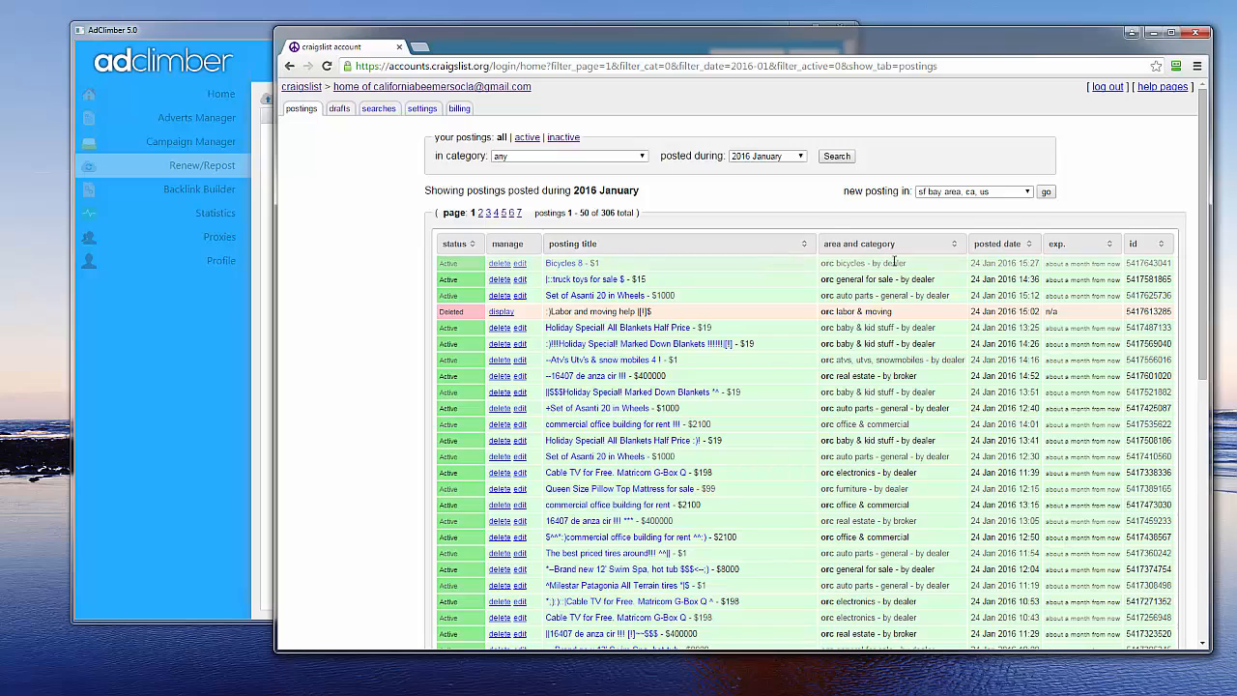
{"action": "scroll", "scroll_direction": "down", "scroll_amount": 3}
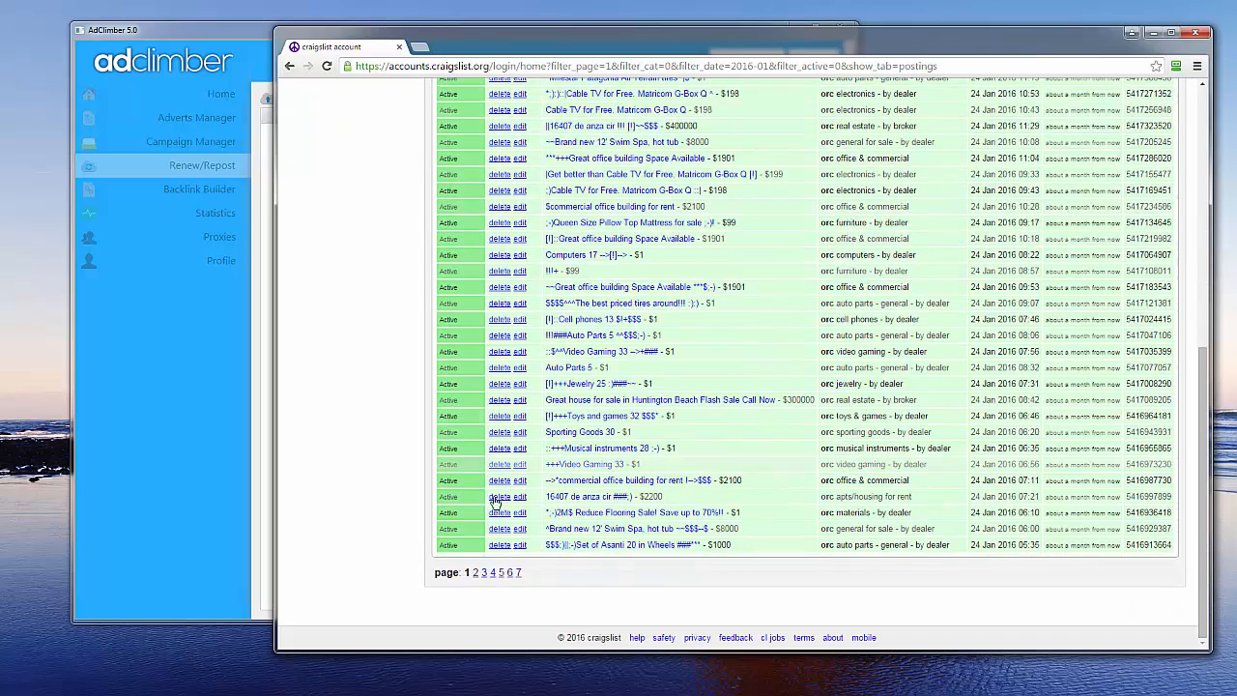
{"action": "left_click", "coordinate": [475, 572]}
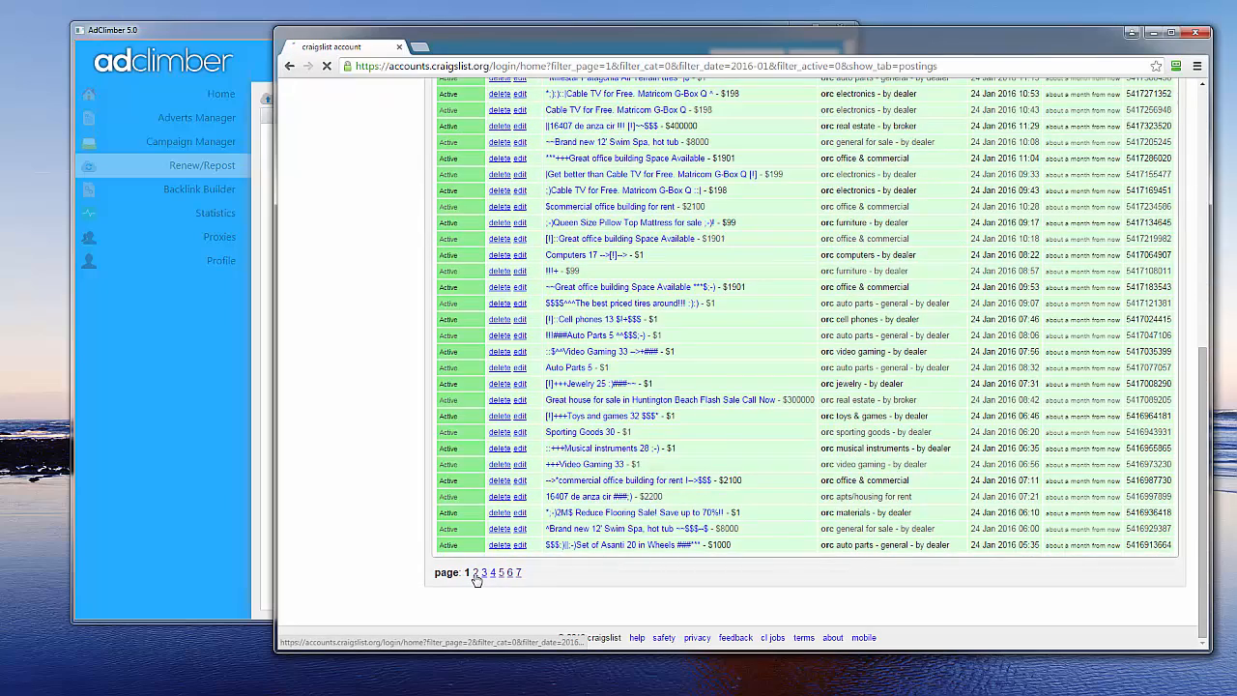
{"action": "left_click", "coordinate": [475, 572]}
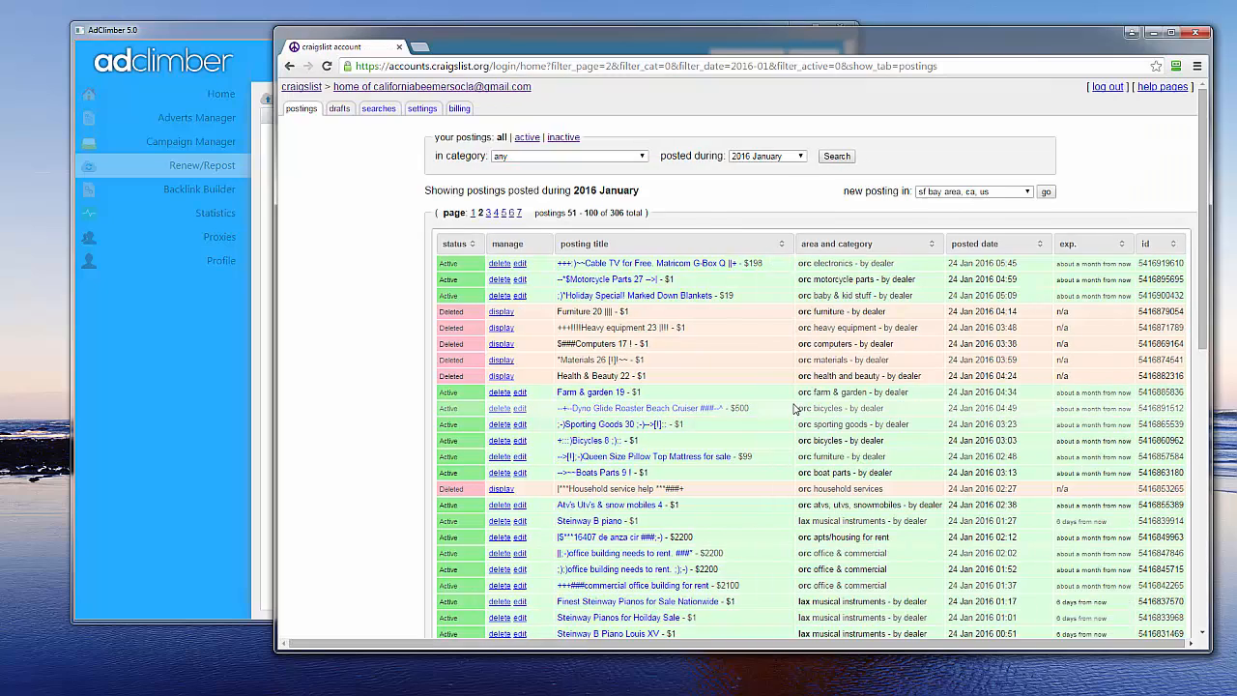
{"action": "scroll", "scroll_direction": "down", "scroll_amount": 3}
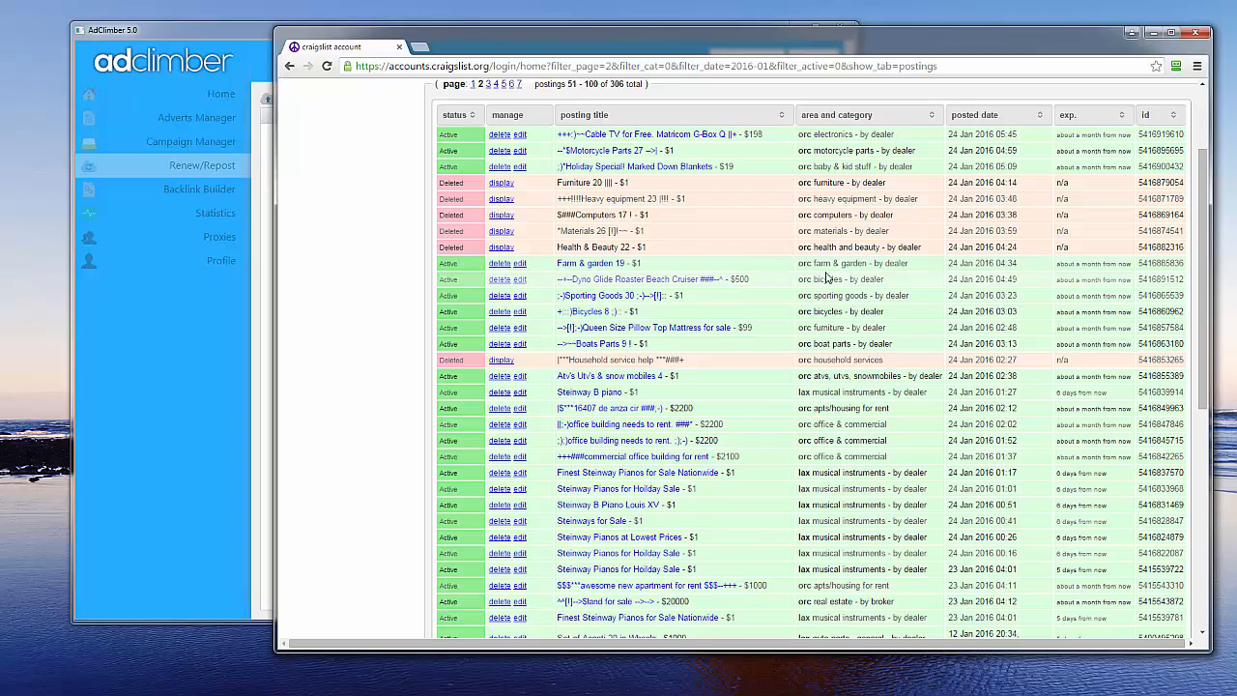
{"action": "scroll", "scroll_direction": "down", "scroll_amount": 3}
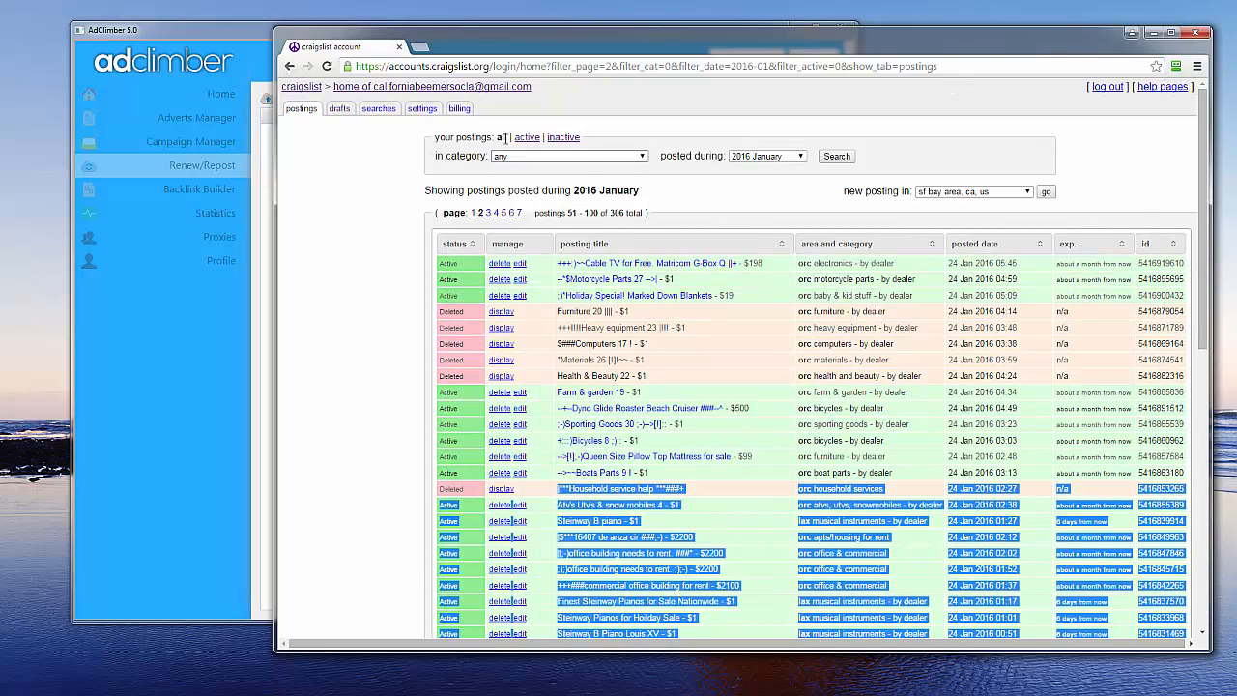
{"action": "left_click", "coordinate": [481, 213]}
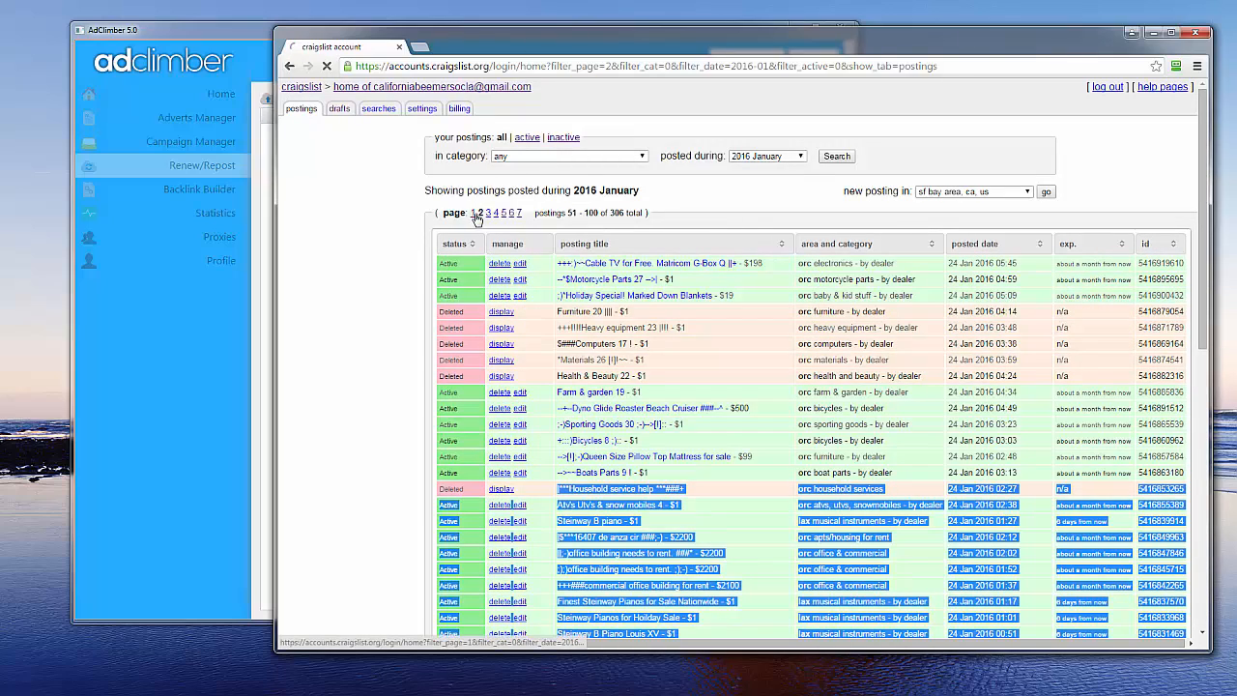
{"action": "left_click", "coordinate": [473, 212]}
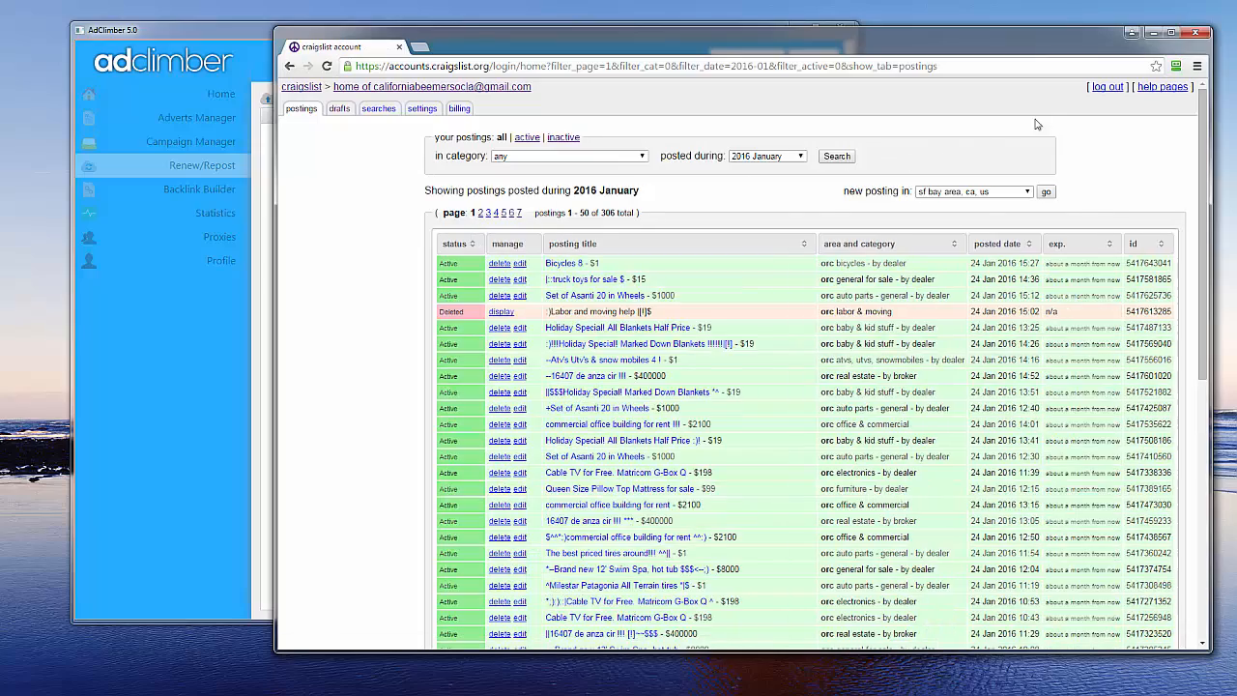
{"action": "scroll", "scroll_direction": "down", "scroll_amount": 3}
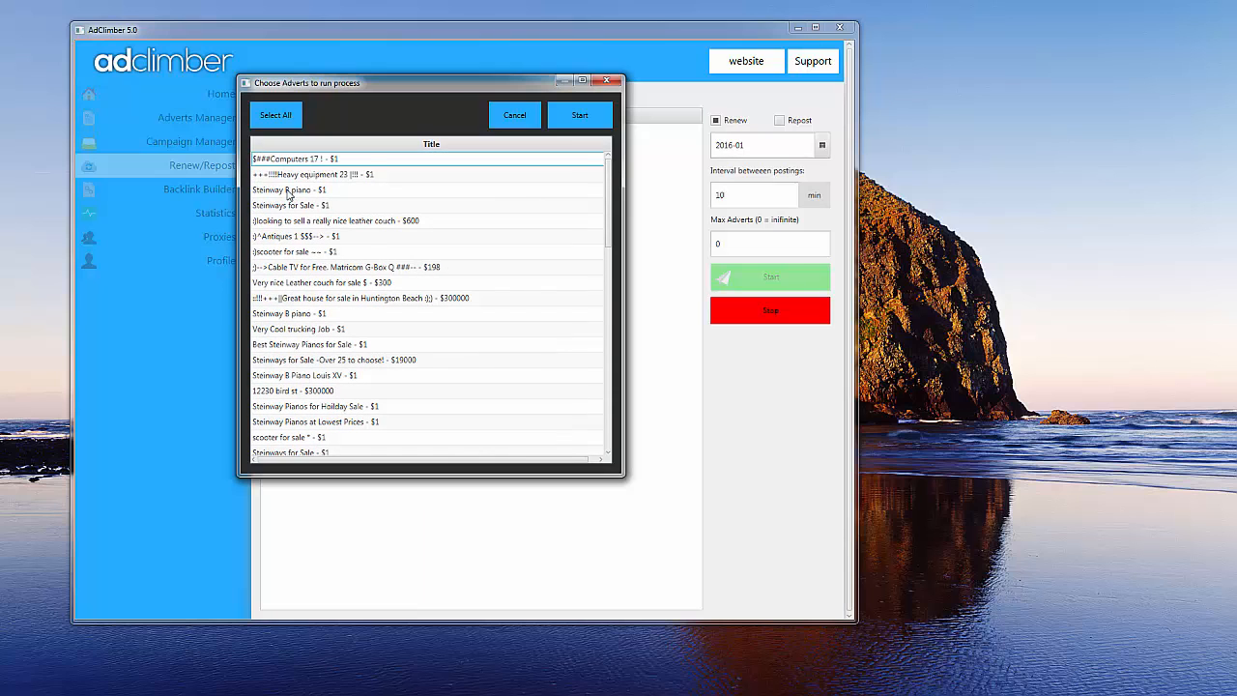
- Select the 'Steinway B piano - $1' advert and start processing it
{"action": "left_click", "coordinate": [288, 189]}
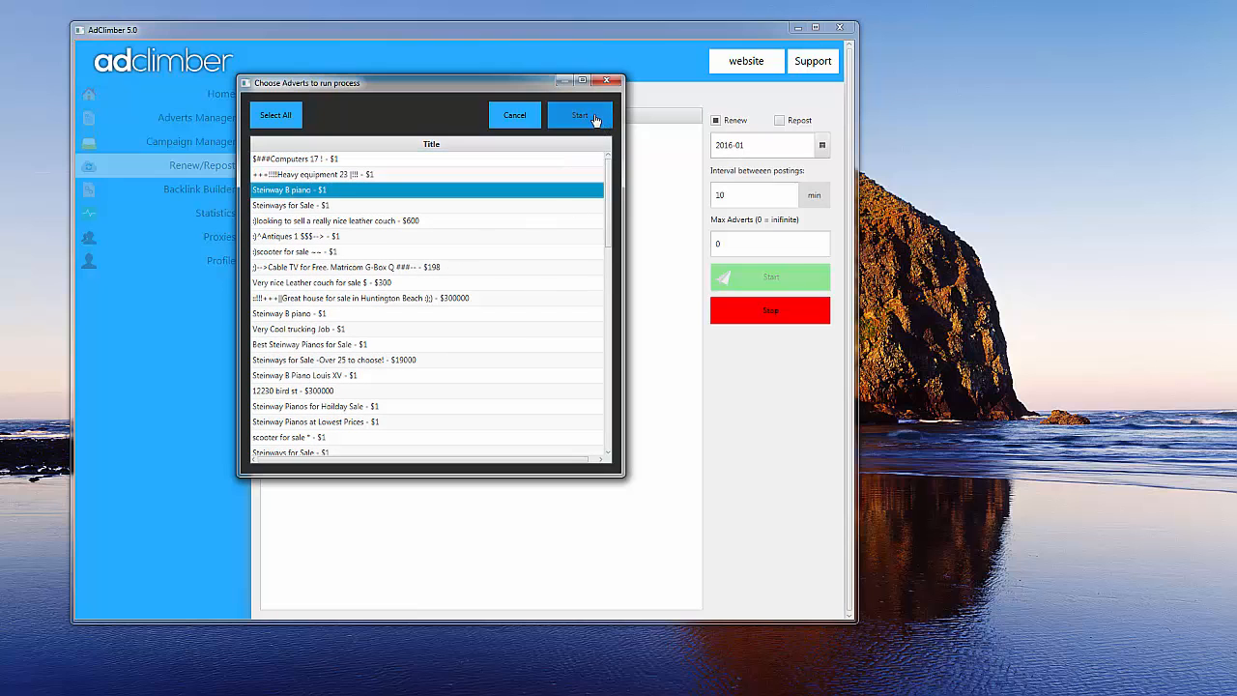
{"action": "left_click", "coordinate": [578, 115]}
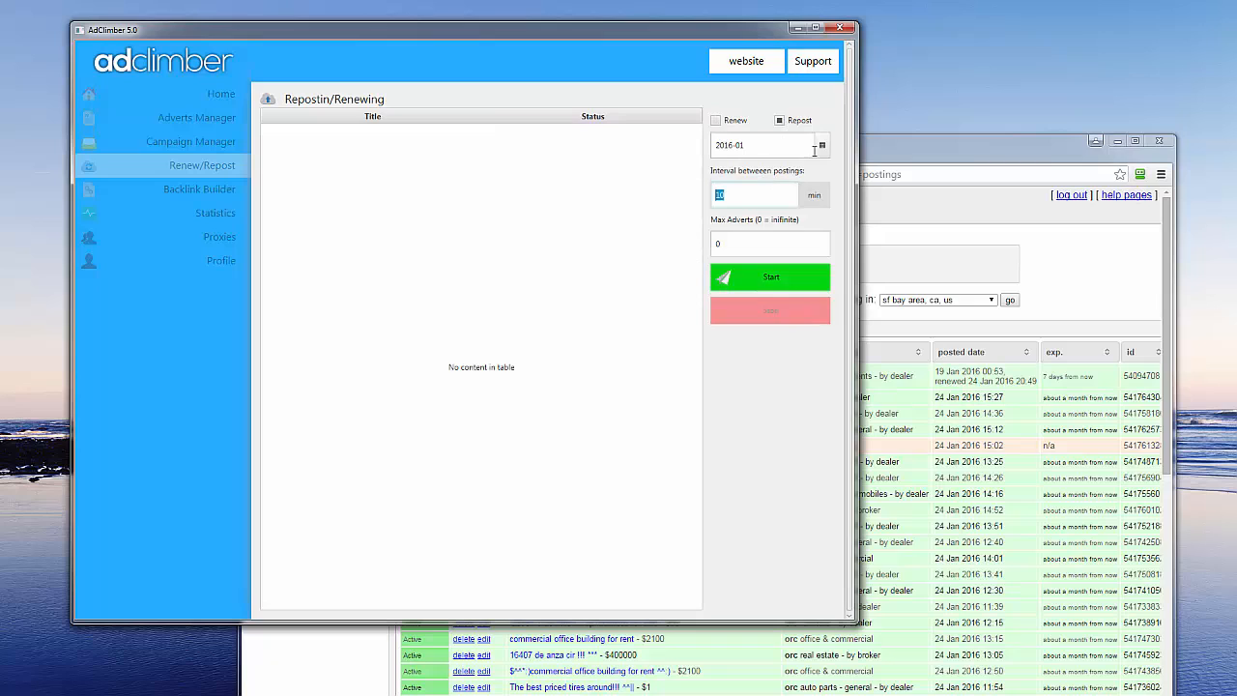
- Start a repost run for 2015-12 with a 0-minute interval between postings
{"action": "left_click", "coordinate": [821, 145]}
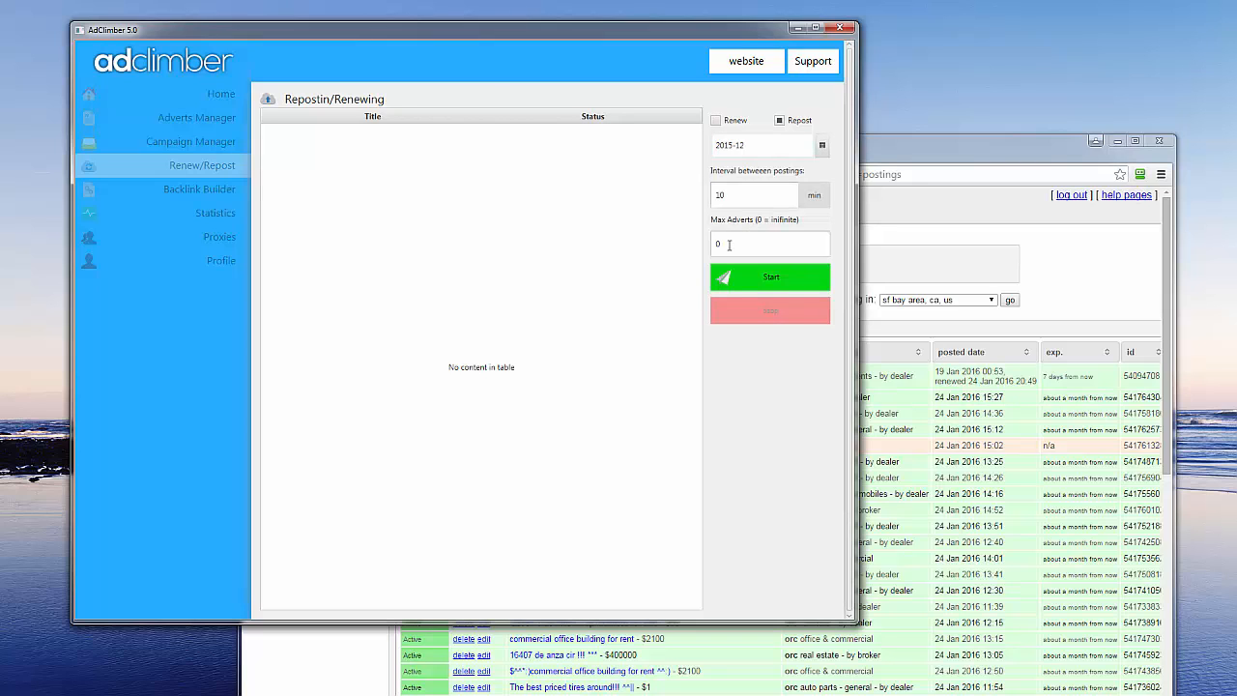
{"action": "mouse_move", "coordinate": [736, 186]}
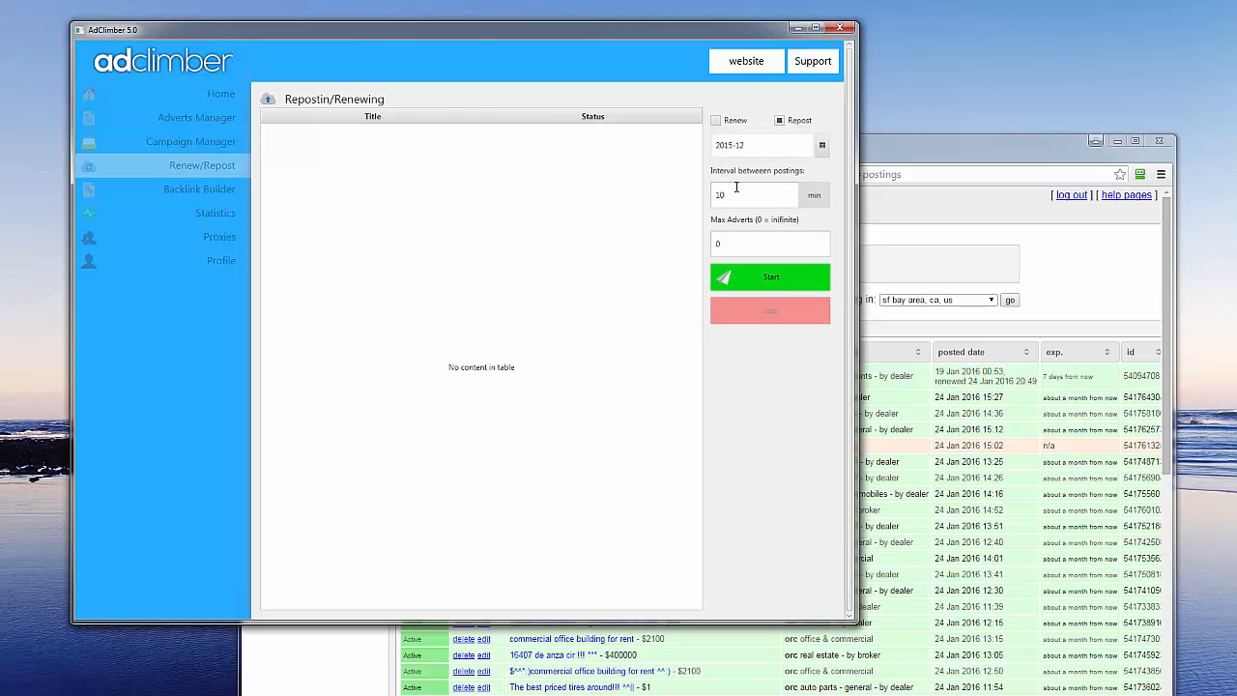
{"action": "type", "text": "0"}
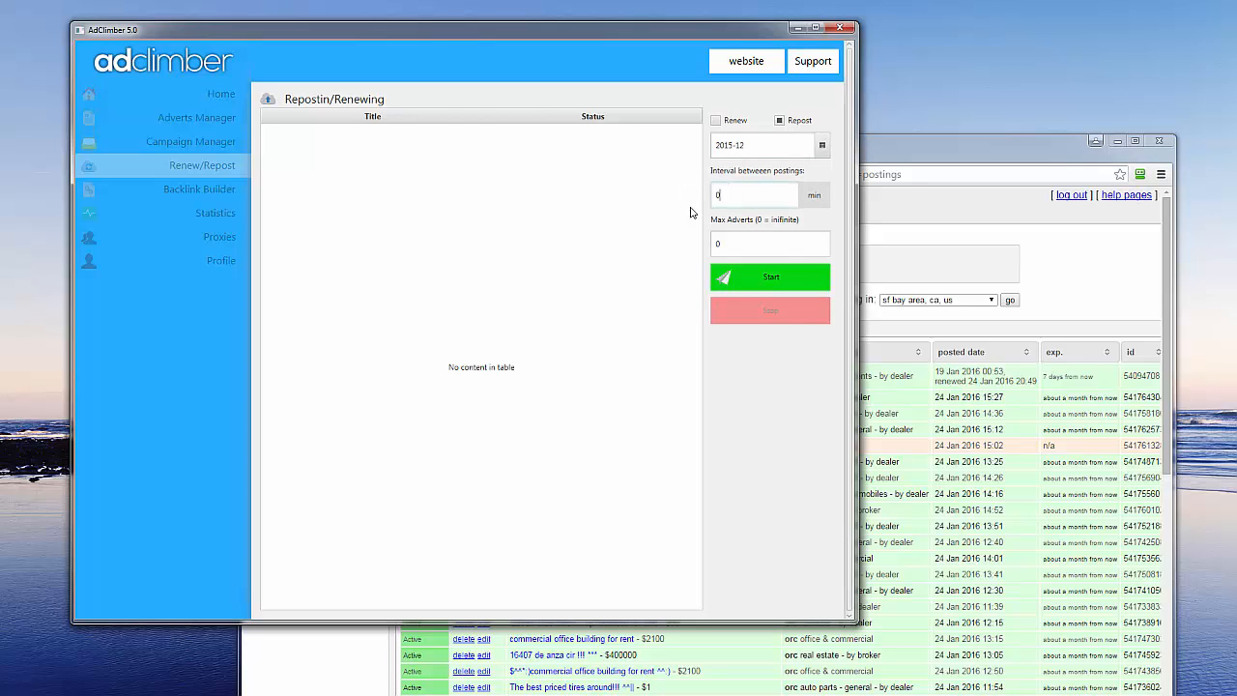
{"action": "left_click", "coordinate": [770, 278]}
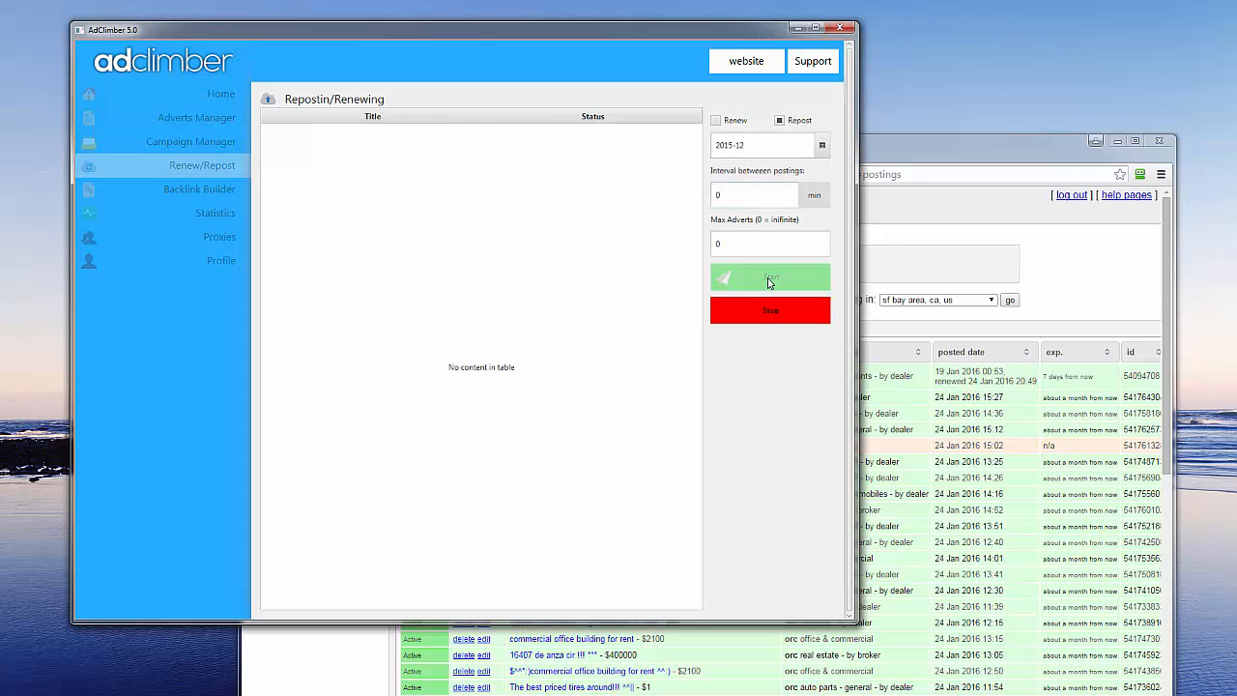
{"action": "mouse_move", "coordinate": [752, 268]}
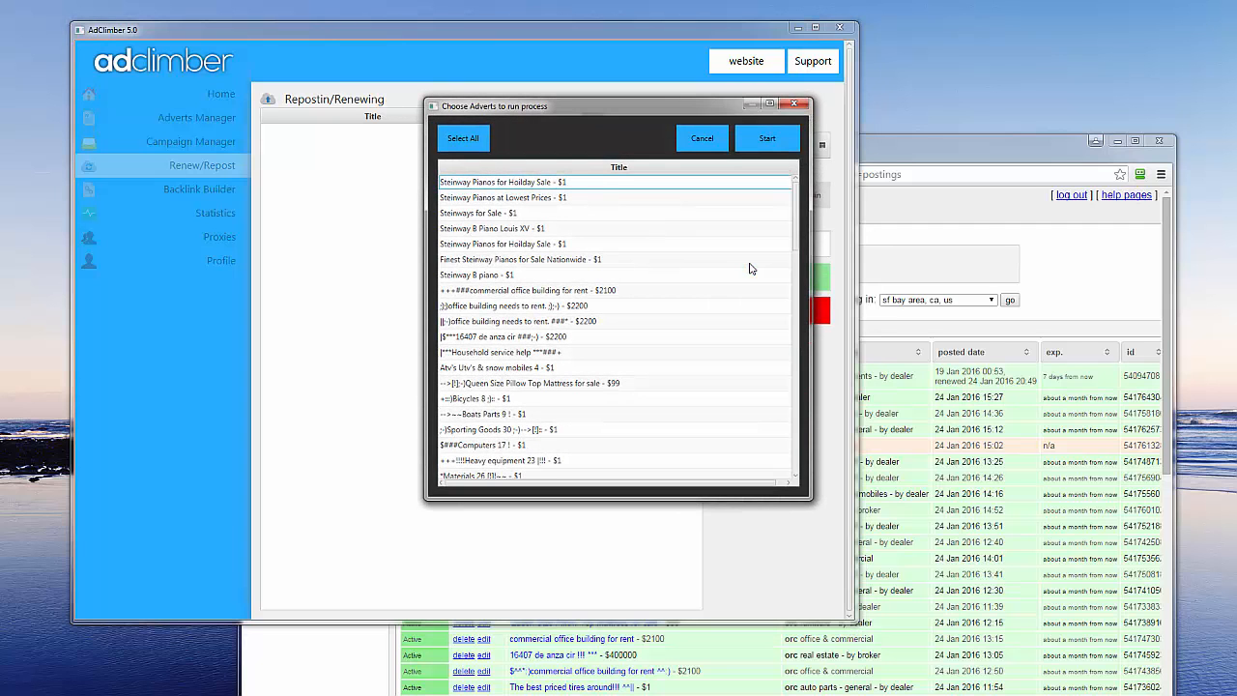
- Scroll the advert list to select the mattress, beach cruiser, office building and auto parts ads
{"action": "scroll", "scroll_direction": "down", "scroll_amount": 3}
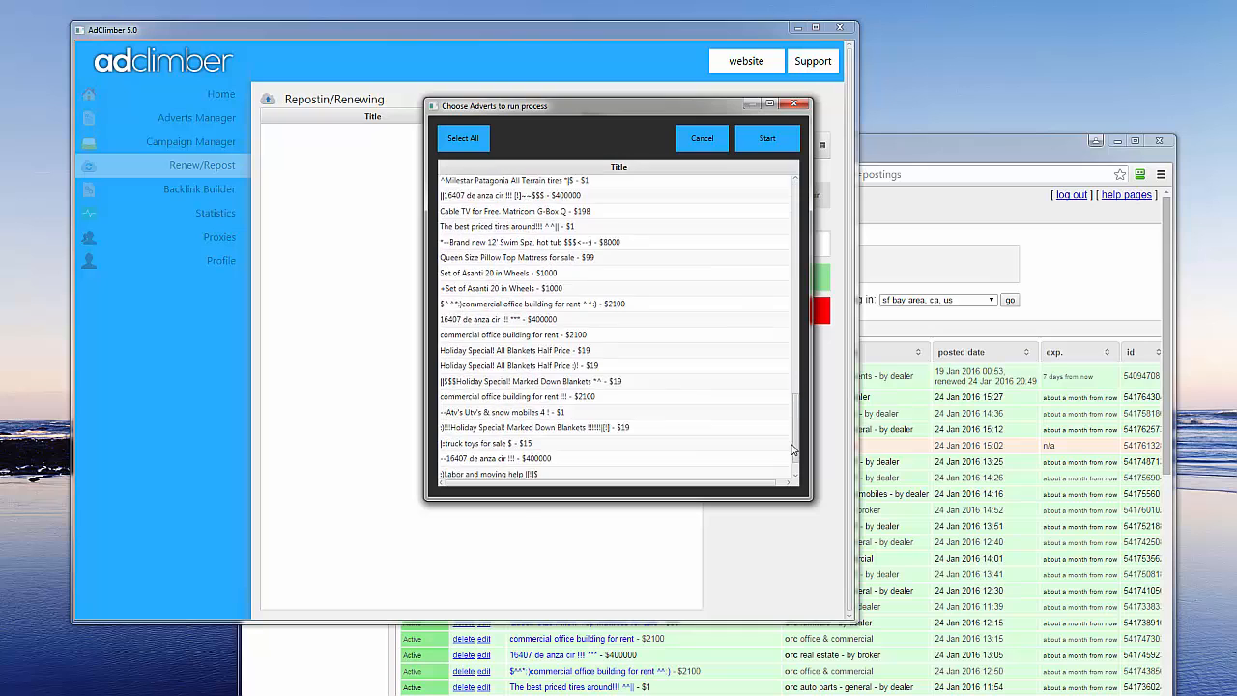
{"action": "scroll", "scroll_direction": "down", "scroll_amount": 3}
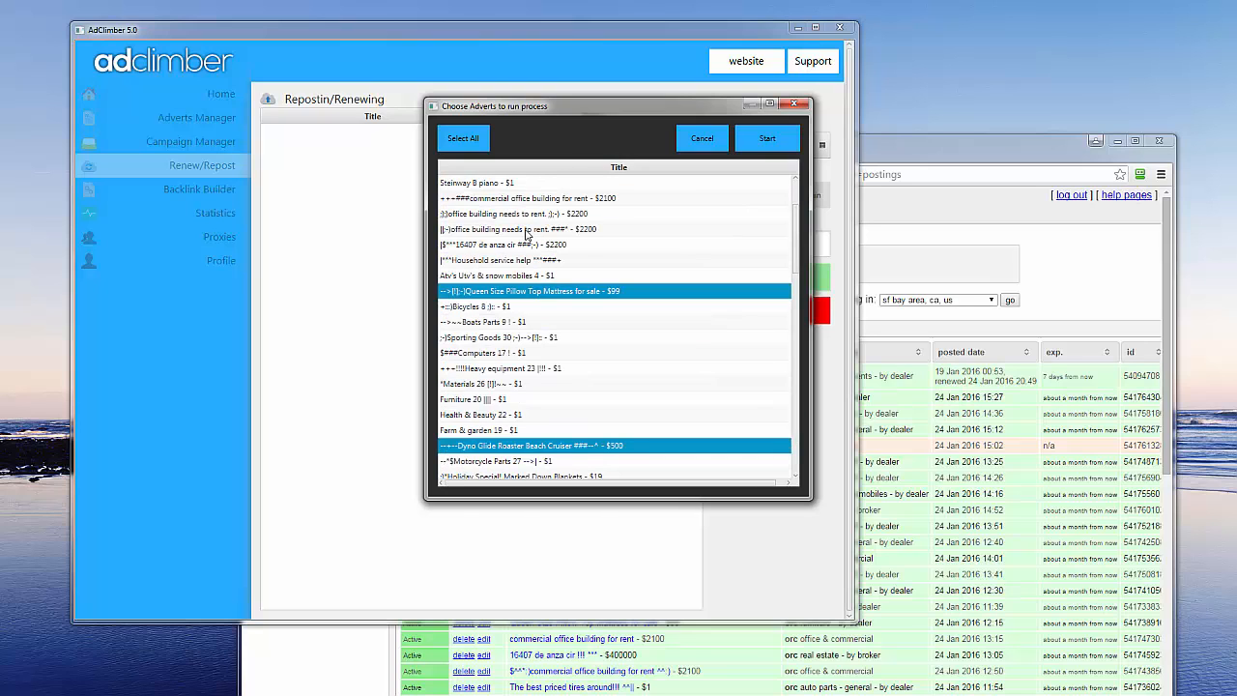
{"action": "scroll", "scroll_direction": "down", "scroll_amount": 3}
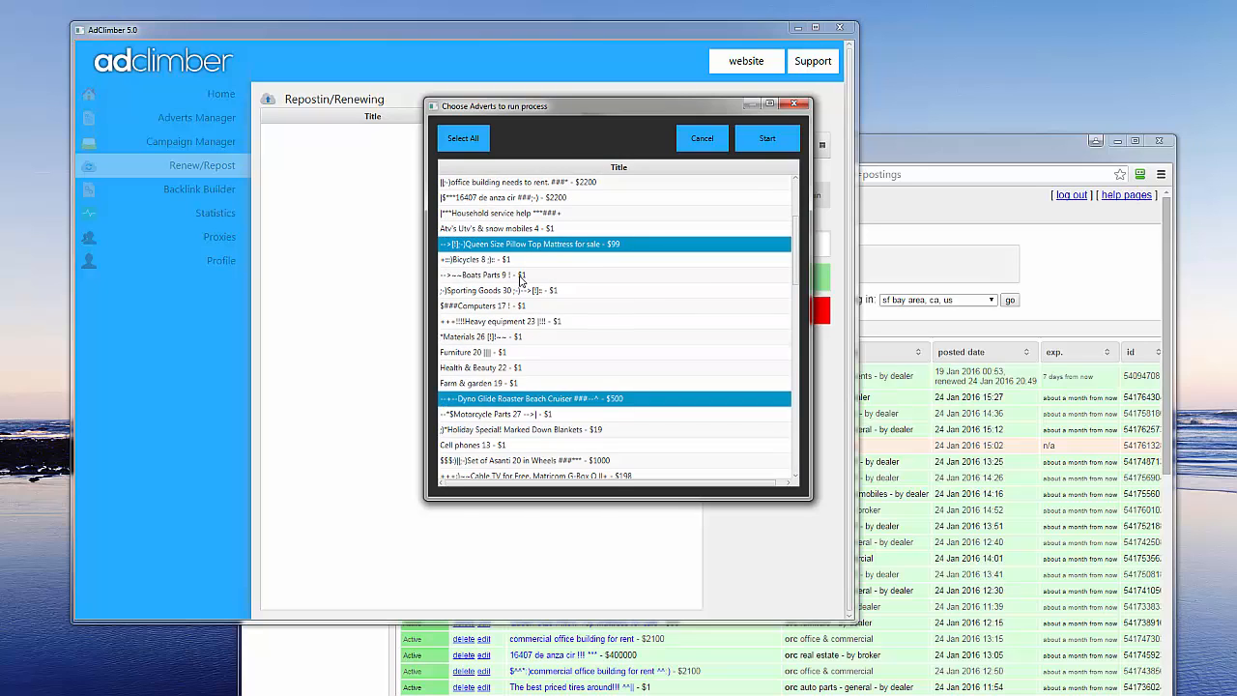
{"action": "scroll", "scroll_direction": "down", "scroll_amount": 3}
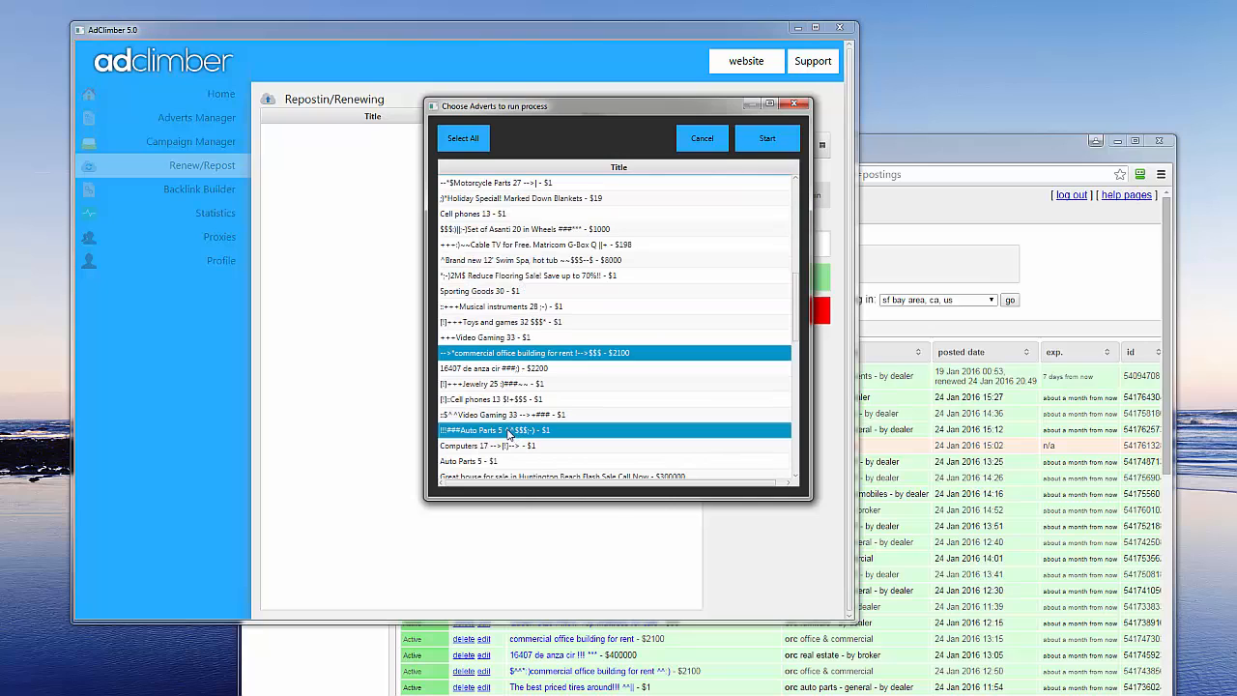
{"action": "mouse_move", "coordinate": [770, 162]}
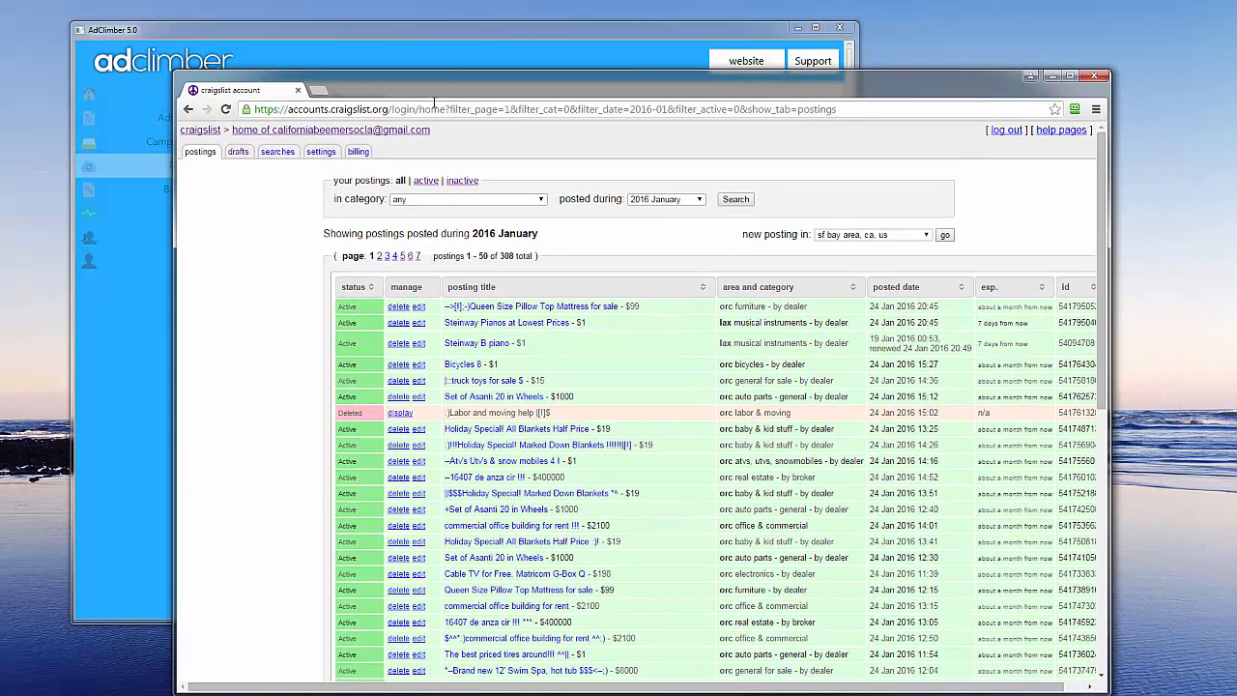
- Open the Steinway Pianos at Lowest Prices ad and view another of its photos
{"action": "left_click", "coordinate": [505, 322]}
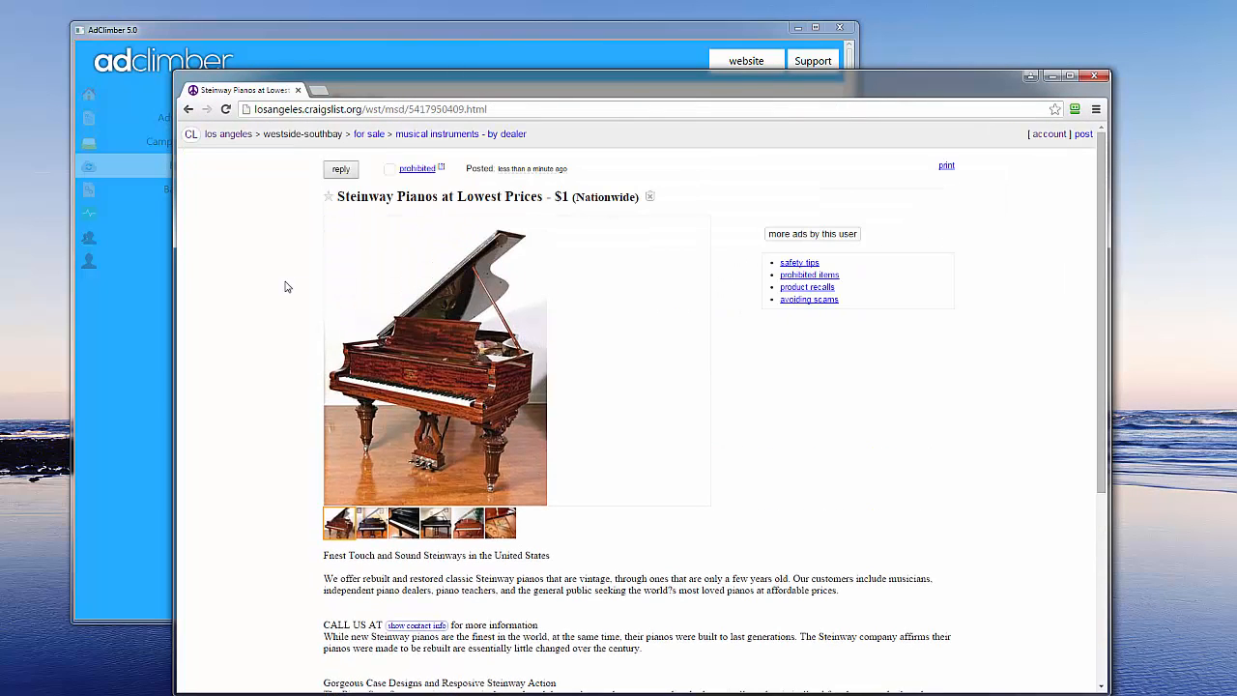
{"action": "scroll", "scroll_direction": "down", "scroll_amount": 3}
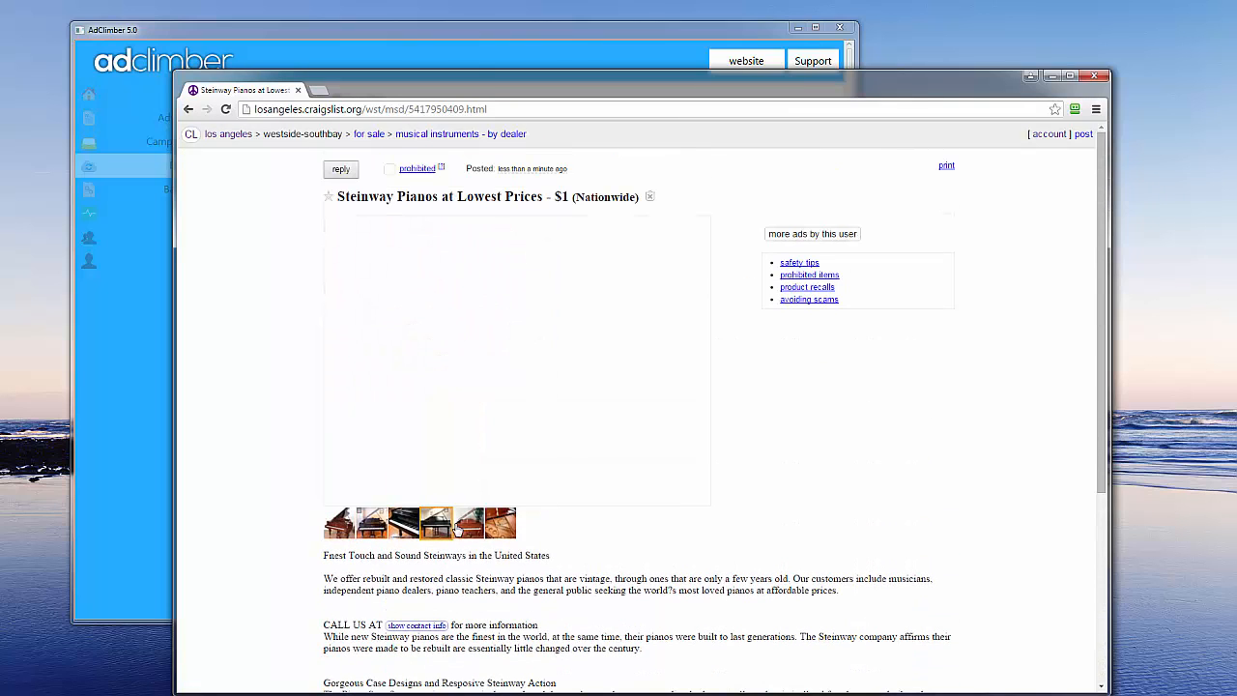
{"action": "left_click", "coordinate": [452, 522]}
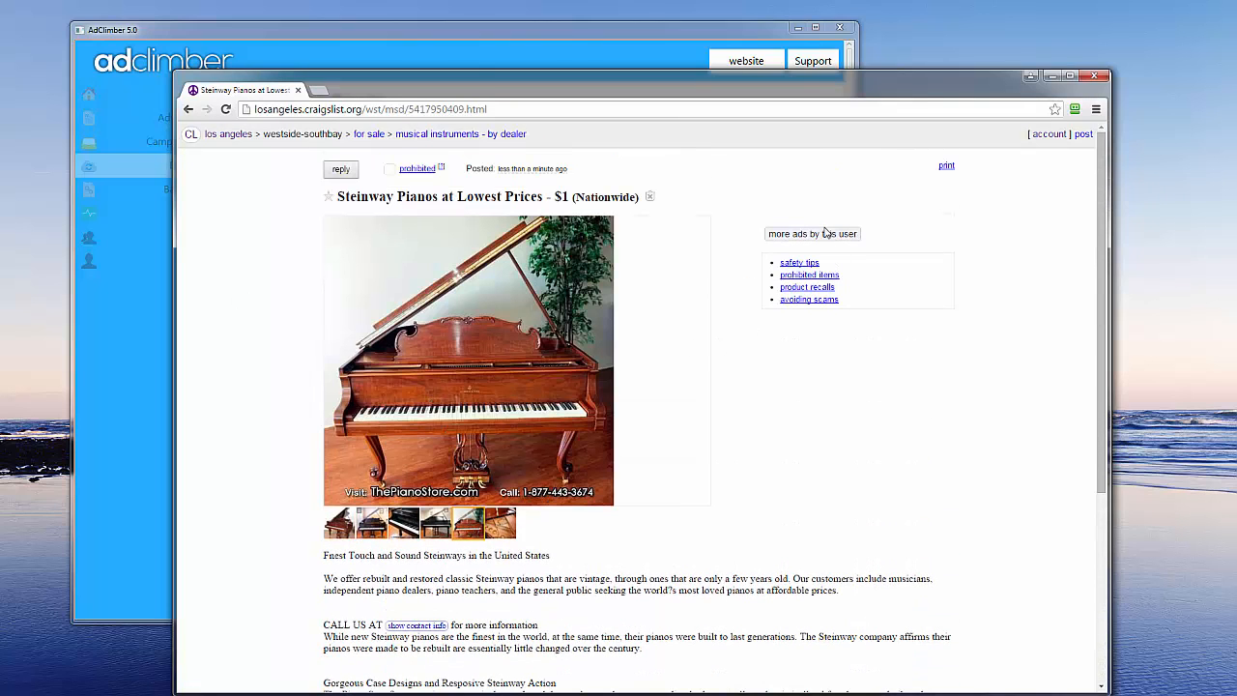
- Browse the seller's gallery of 22 other for-sale ads
{"action": "left_click", "coordinate": [813, 233]}
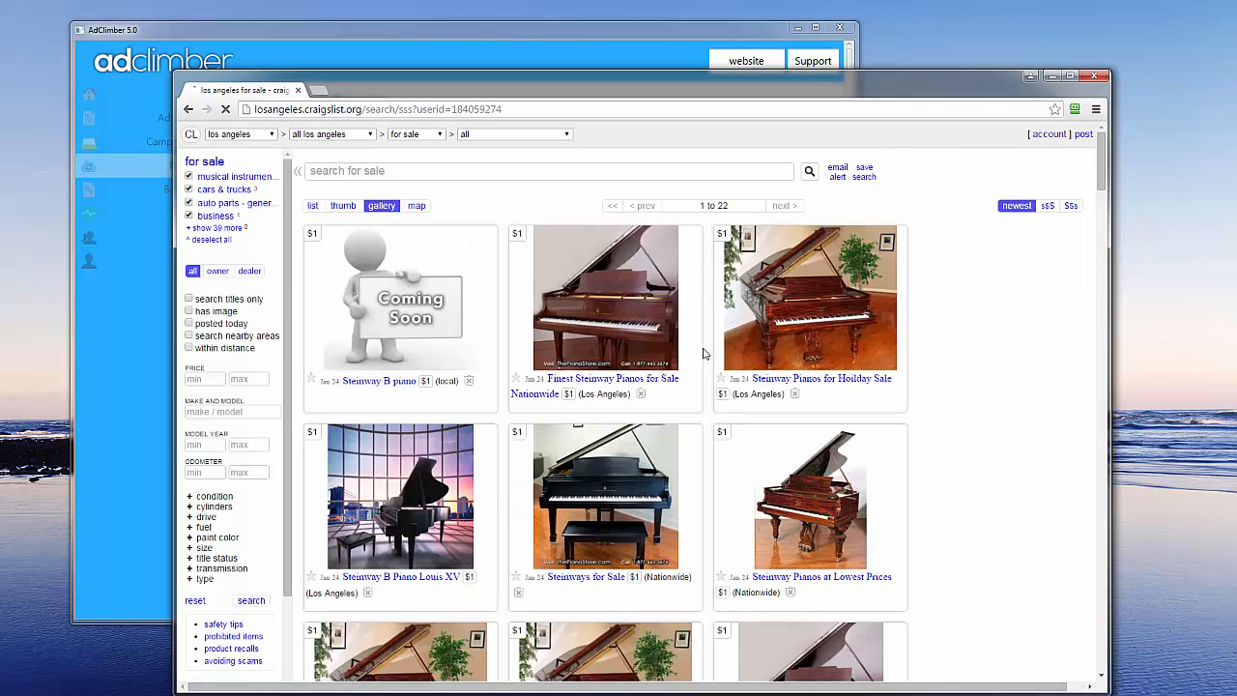
{"action": "mouse_move", "coordinate": [433, 231]}
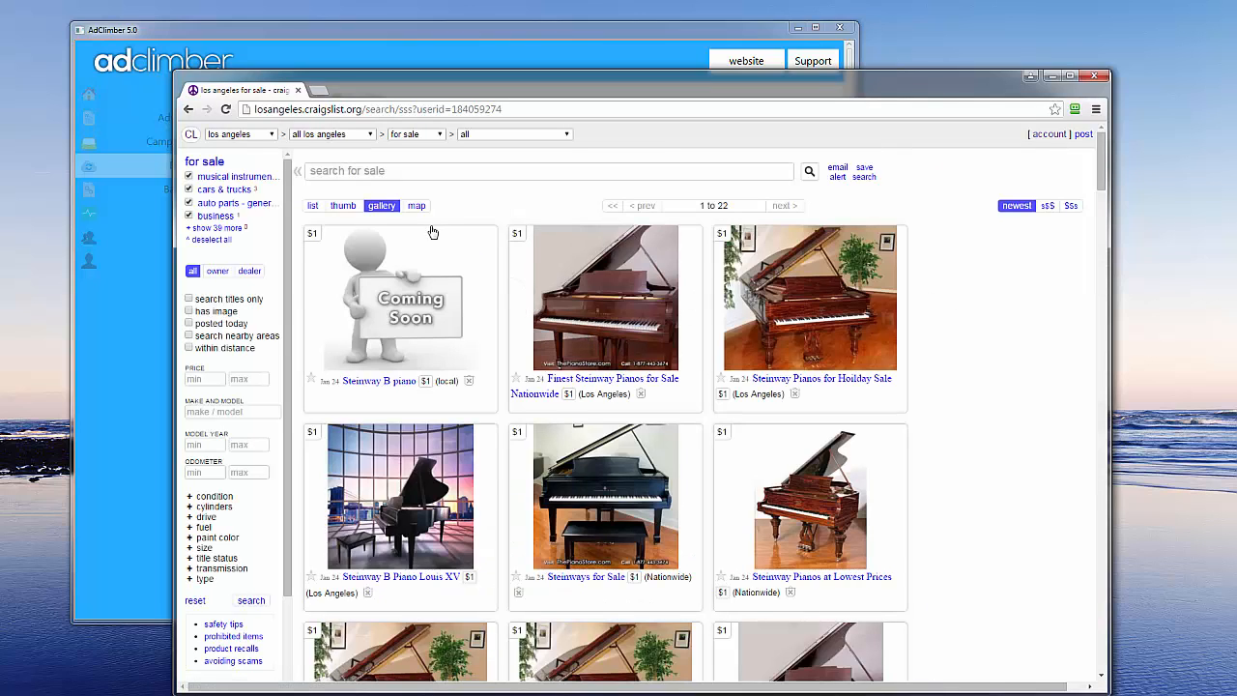
{"action": "scroll", "scroll_direction": "down", "scroll_amount": 3}
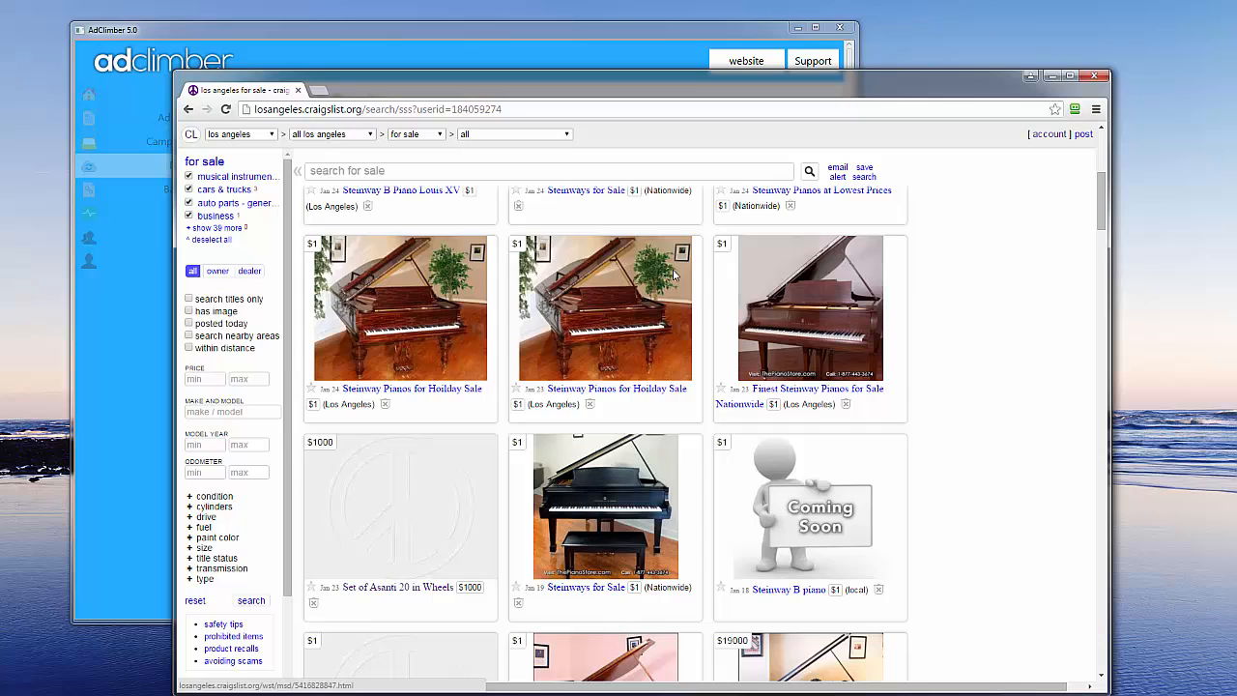
{"action": "scroll", "scroll_direction": "down", "scroll_amount": 3}
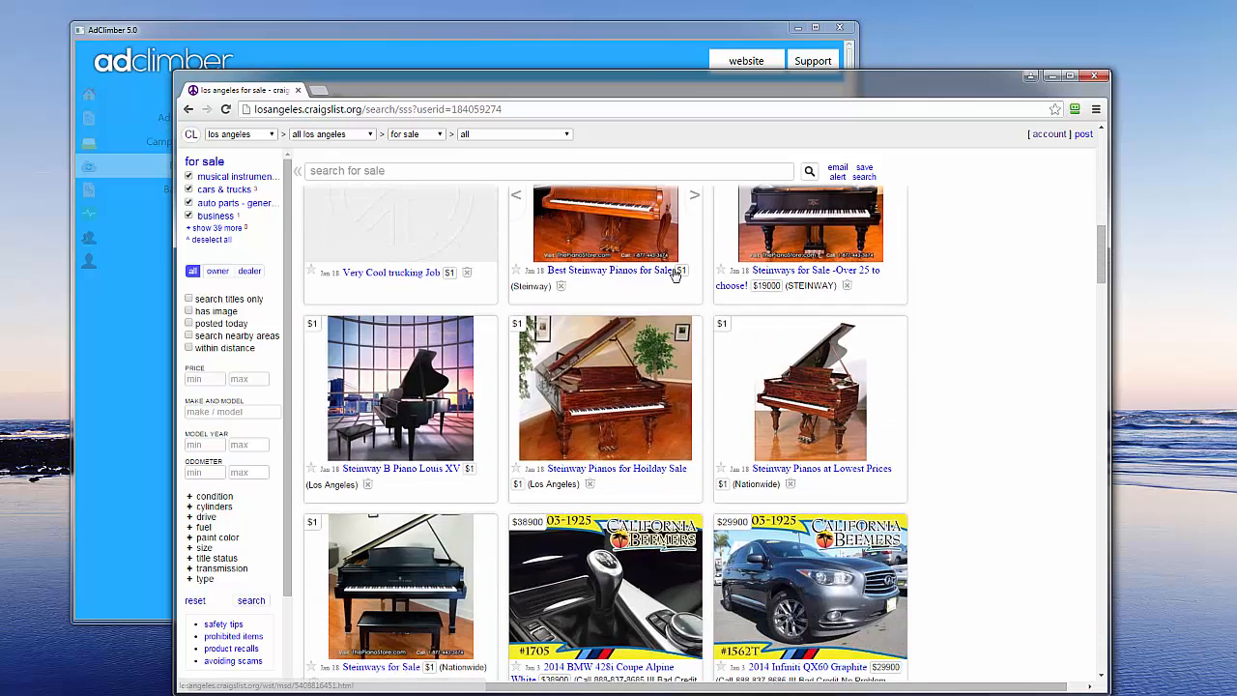
{"action": "left_click", "coordinate": [380, 204]}
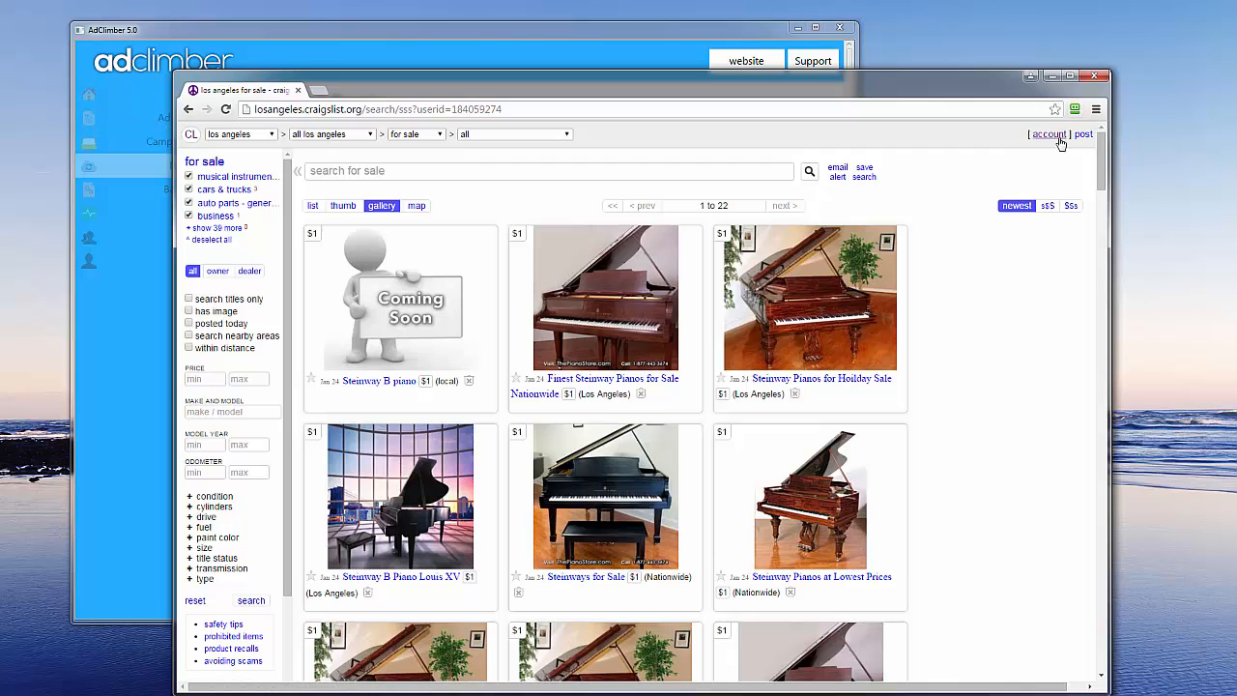
- Open the Queen Size Pillow Top Mattress posting's edit-text form from the account page
{"action": "left_click", "coordinate": [1048, 134]}
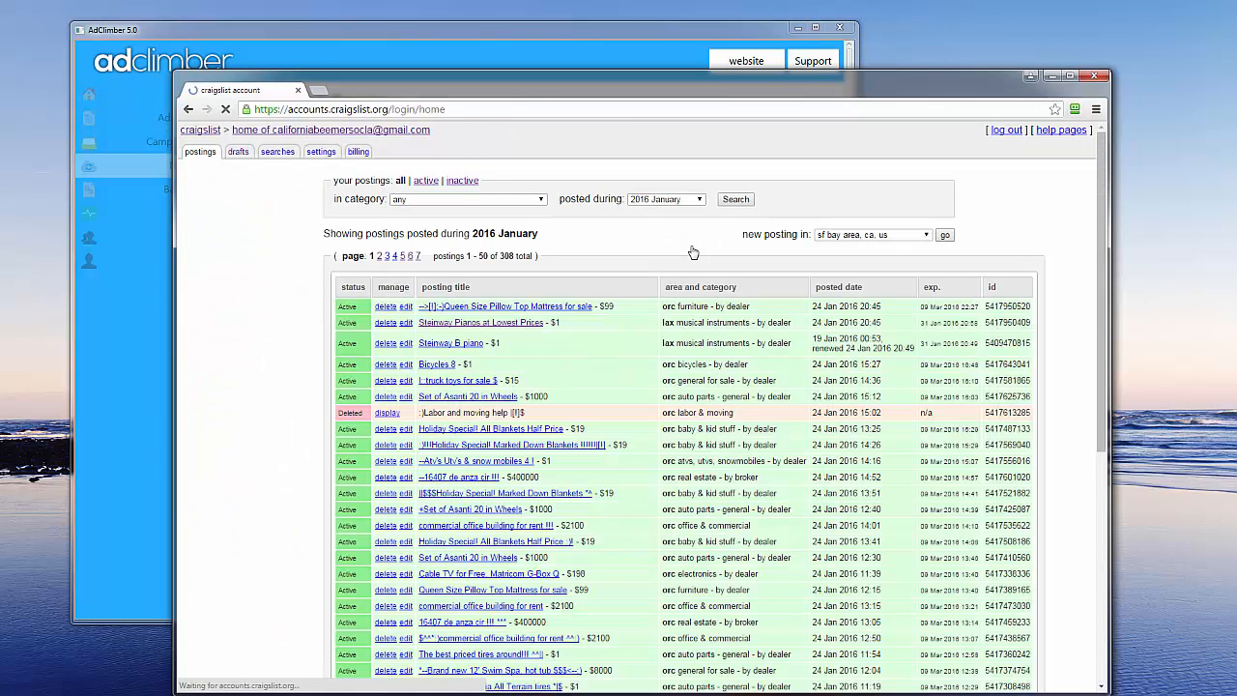
{"action": "left_click", "coordinate": [386, 413]}
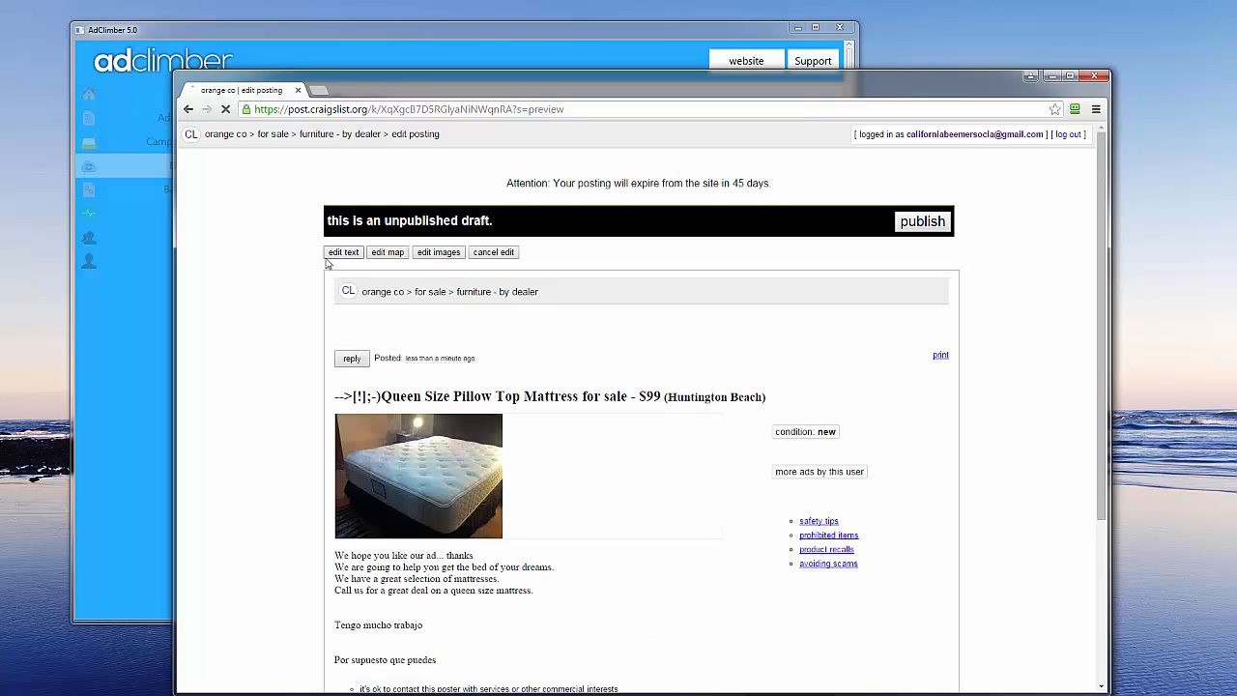
{"action": "left_click", "coordinate": [343, 252]}
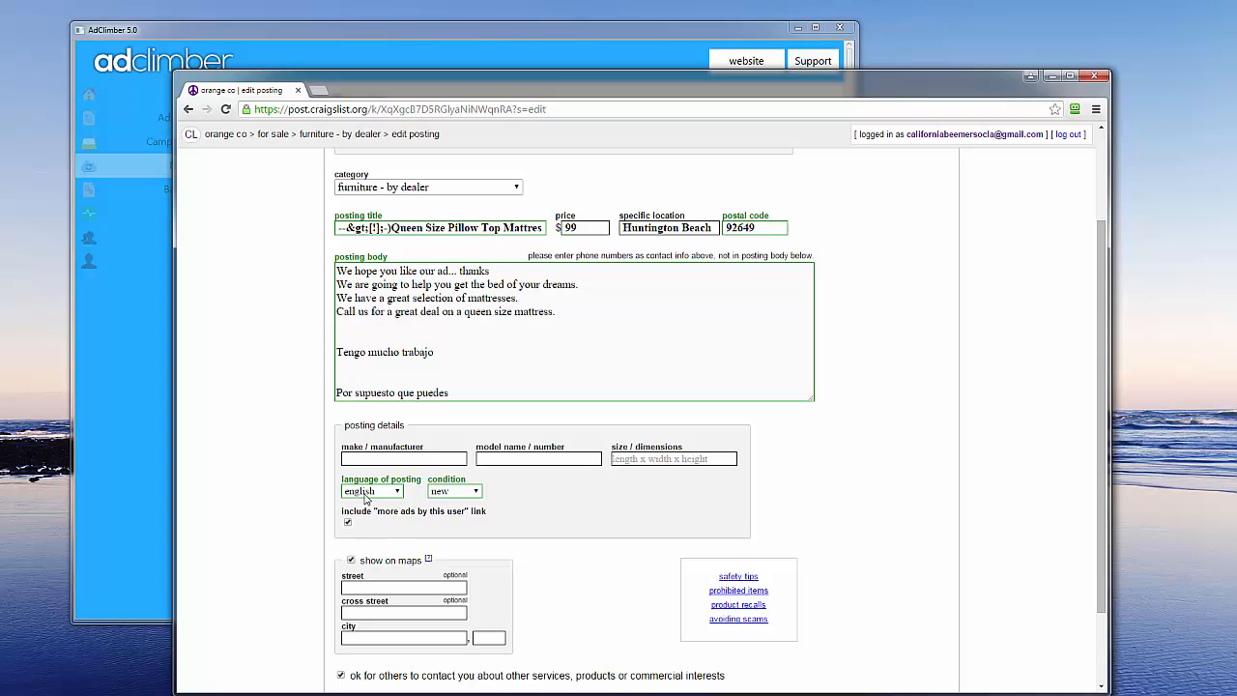
{"action": "mouse_move", "coordinate": [407, 503]}
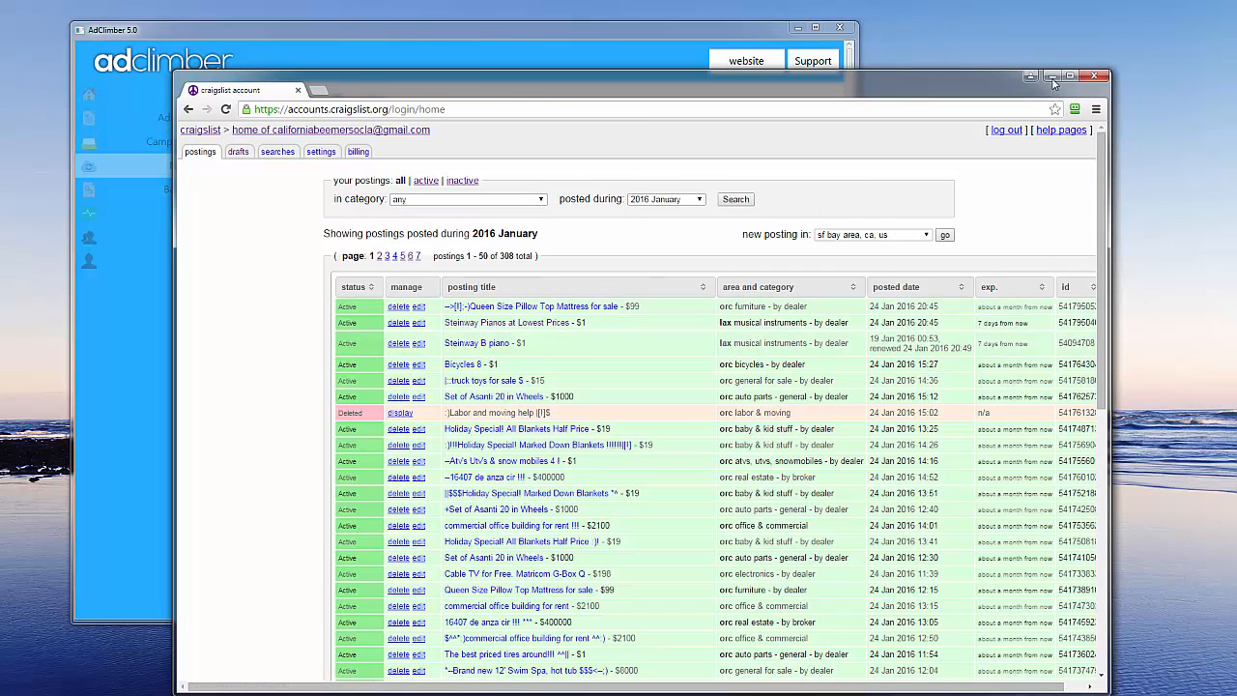
{"action": "mouse_move", "coordinate": [728, 97]}
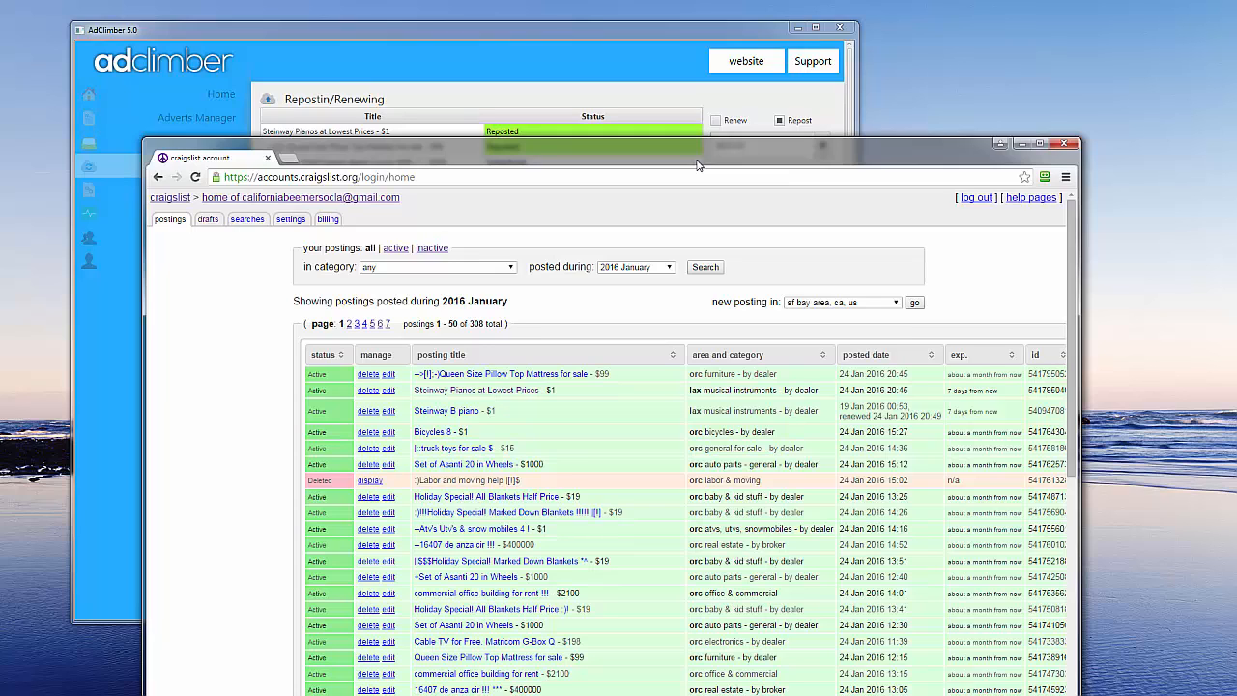
{"action": "mouse_move", "coordinate": [568, 99]}
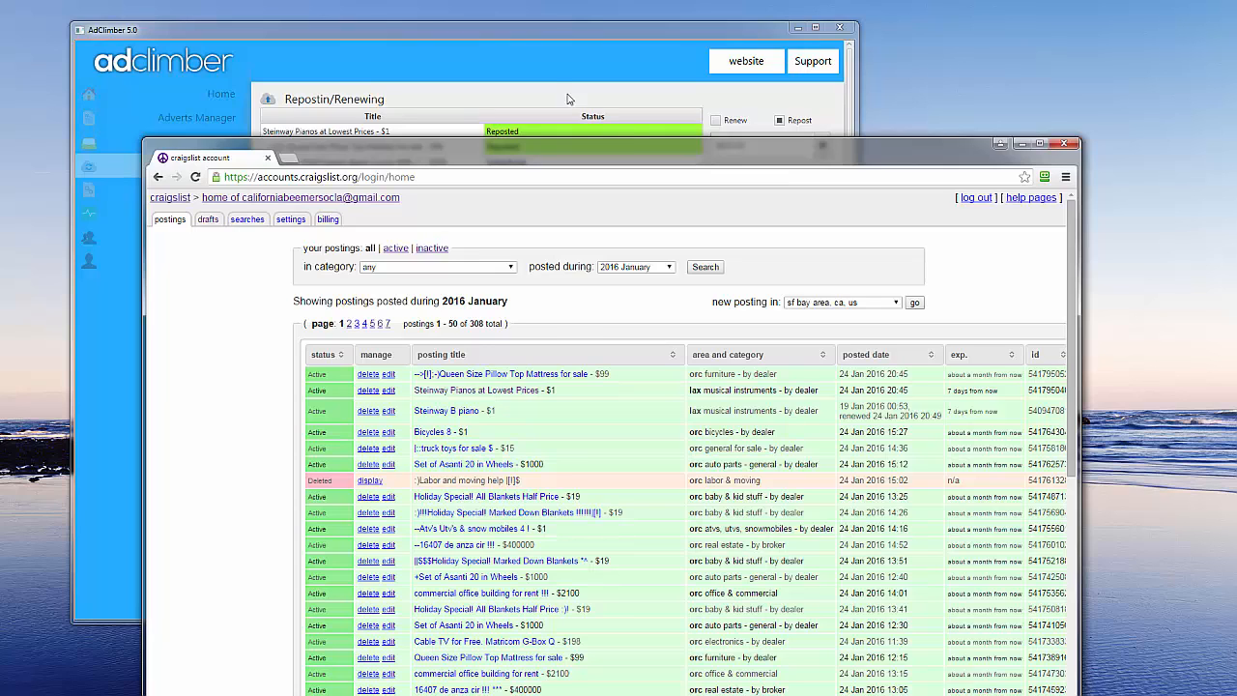